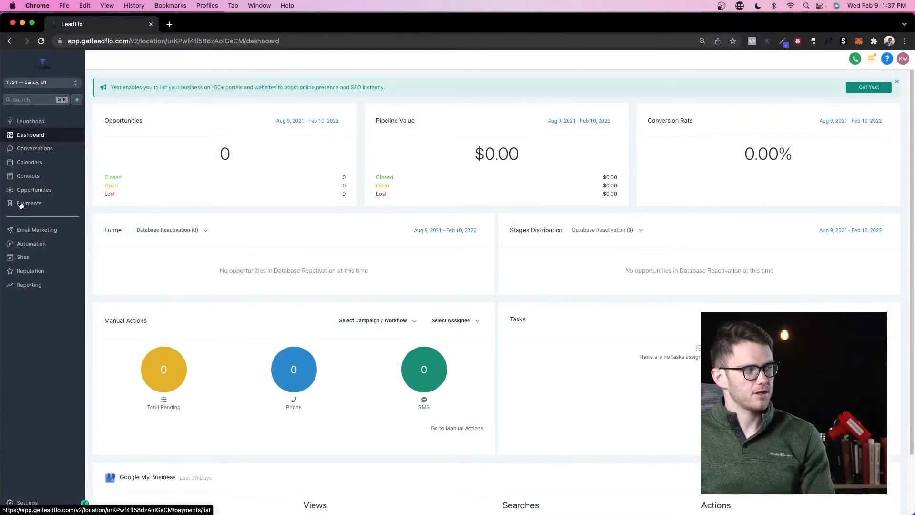
- Open the Automation section to view the workflows list
click(31, 244)
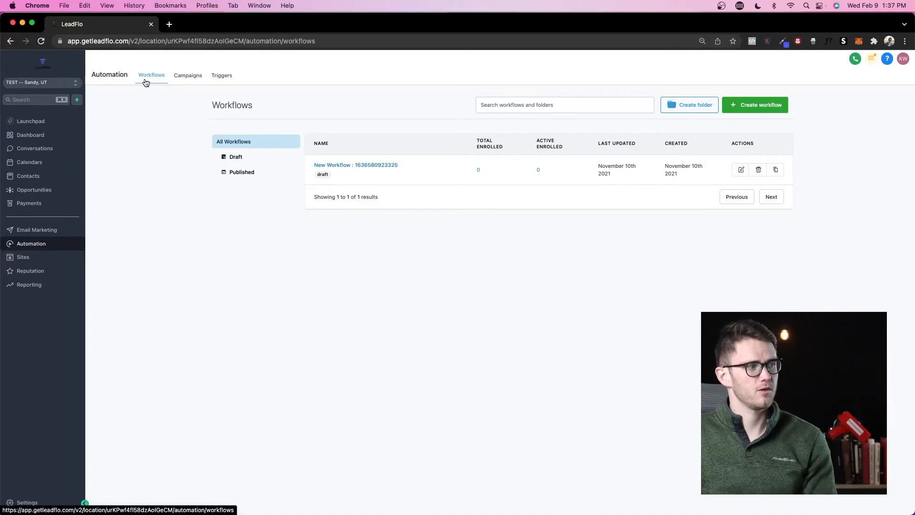
mouse_move(182, 81)
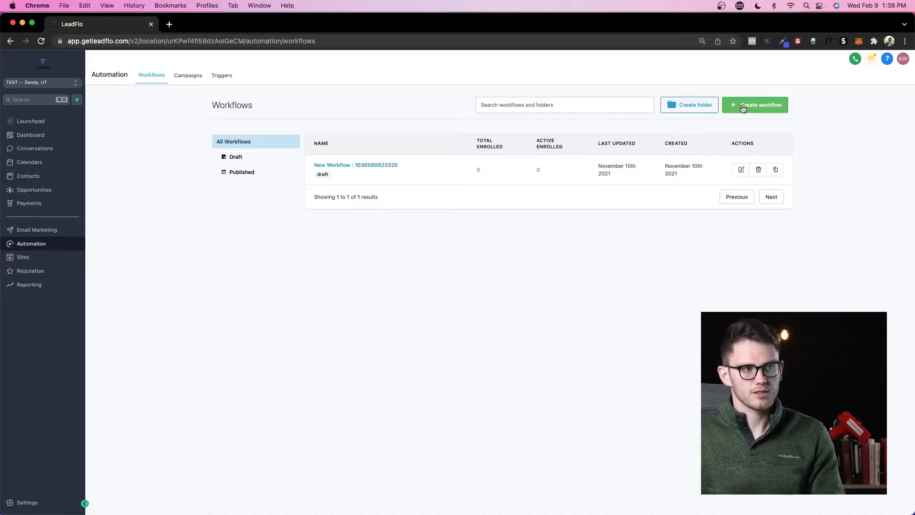
- Create a new blank workflow and rename its title to 'Test Workflow'
click(754, 104)
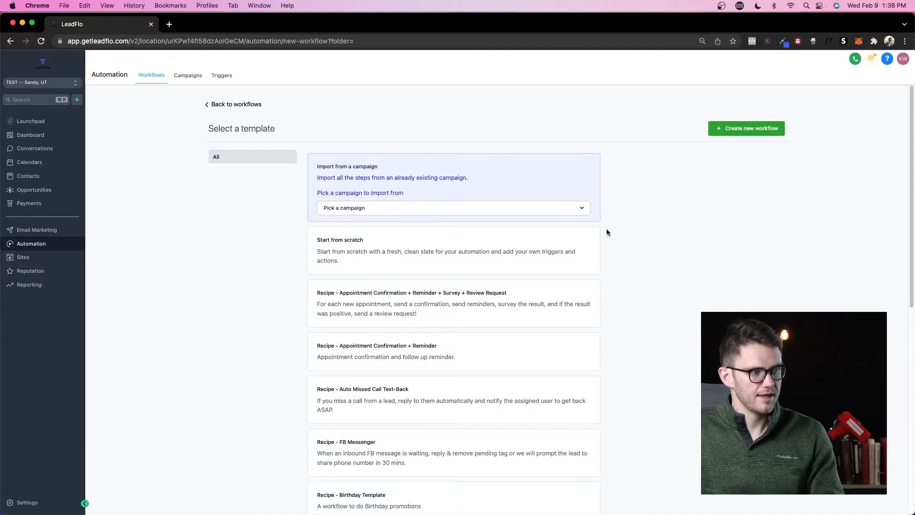
scroll(down, 3)
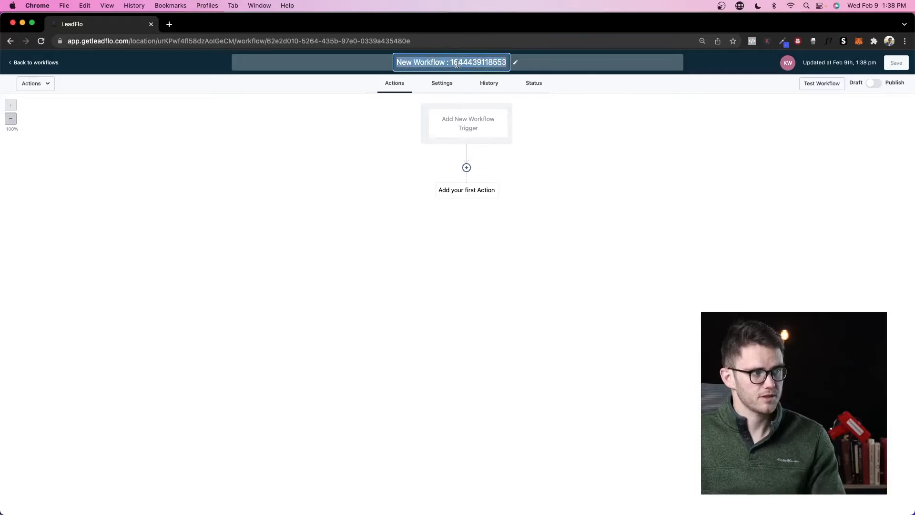
text(Test Workflow)
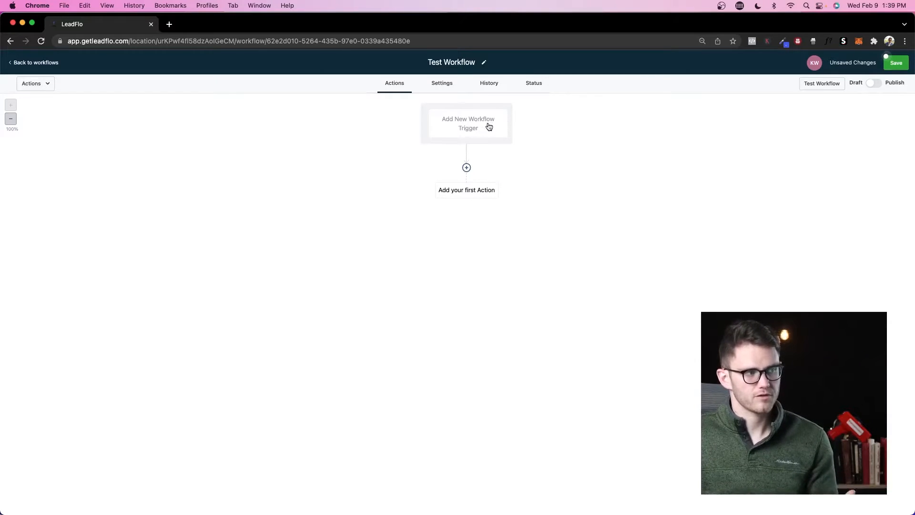
- Add a Facebook trigger of type Facebook Lead Form Submitted and save it
click(467, 123)
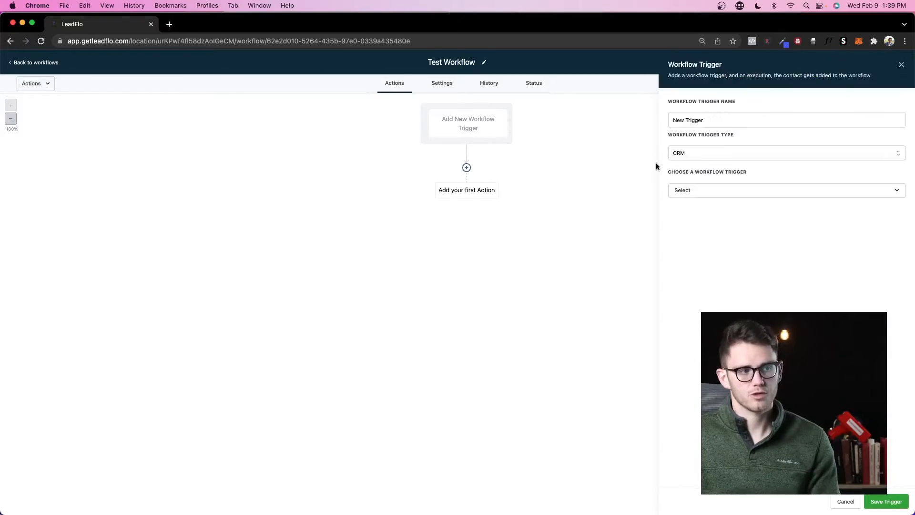
click(785, 152)
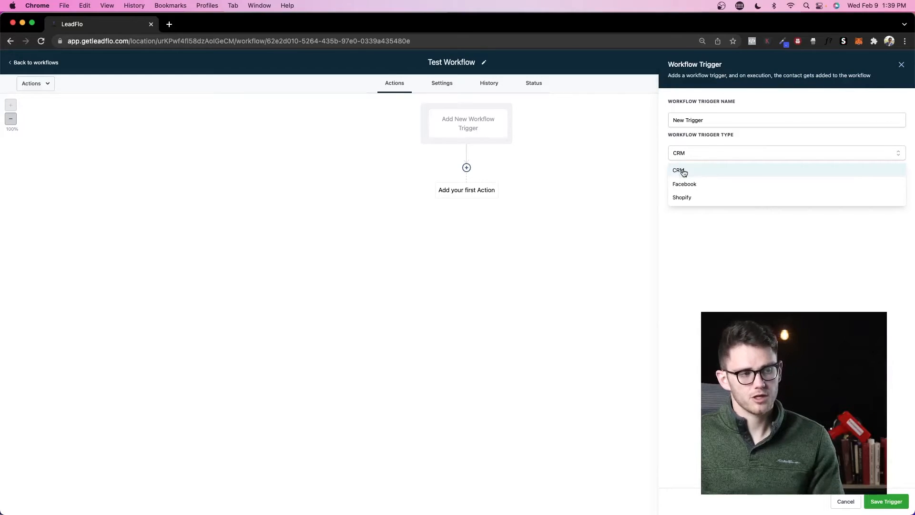
mouse_move(704, 200)
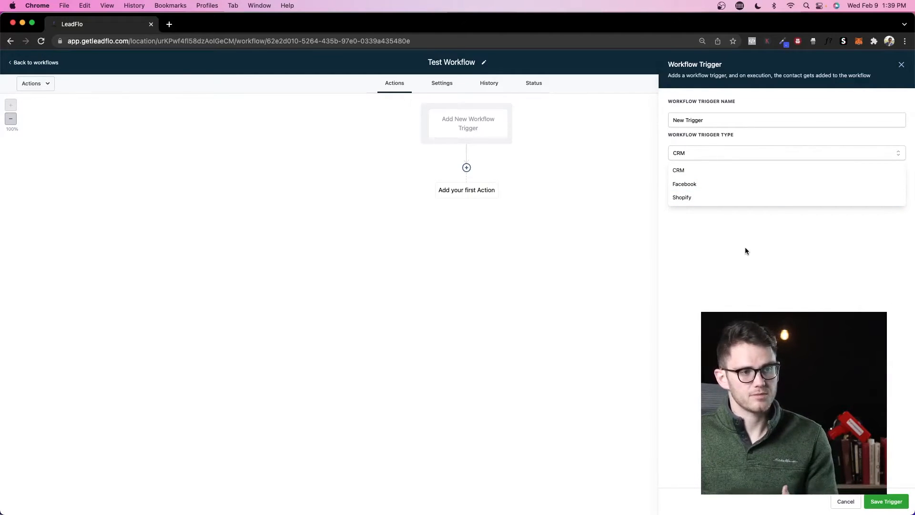
mouse_move(727, 210)
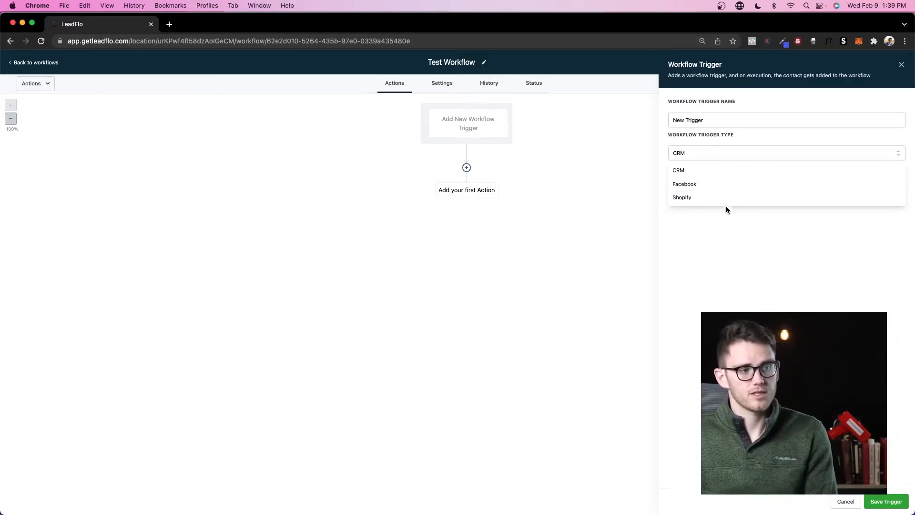
click(684, 184)
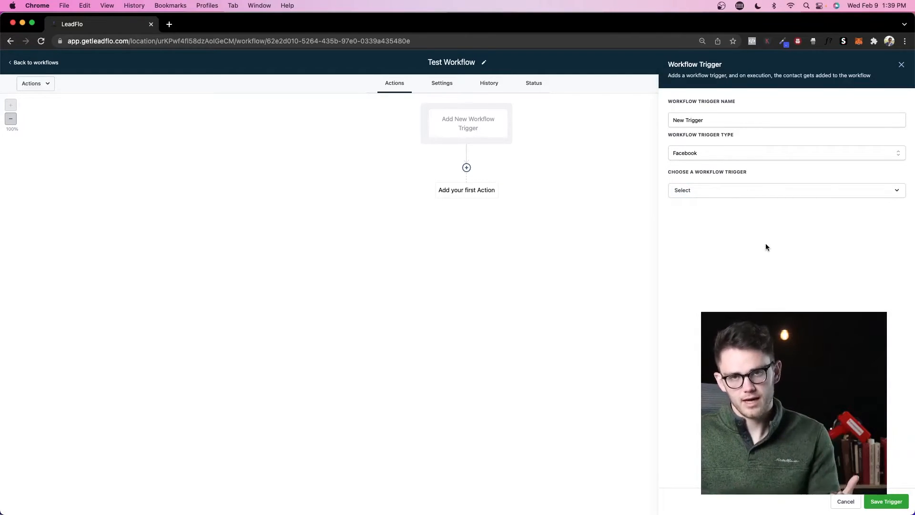
click(785, 190)
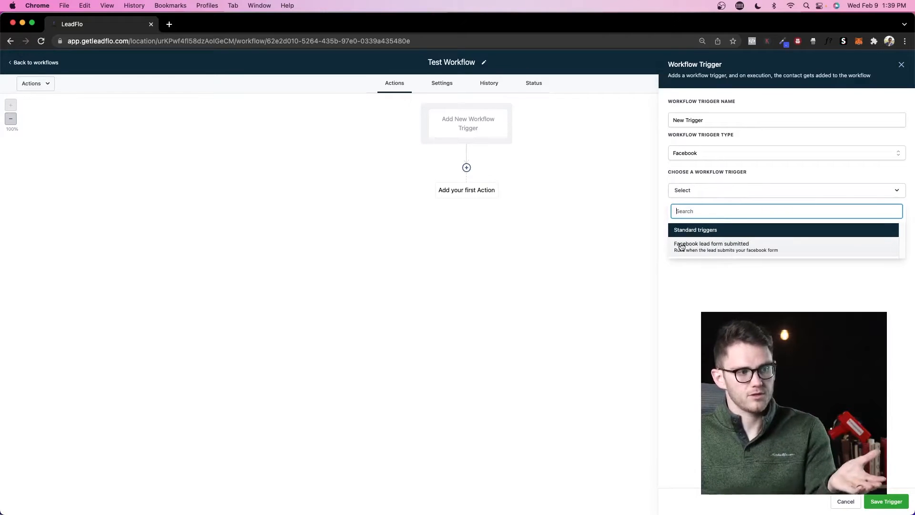
click(710, 243)
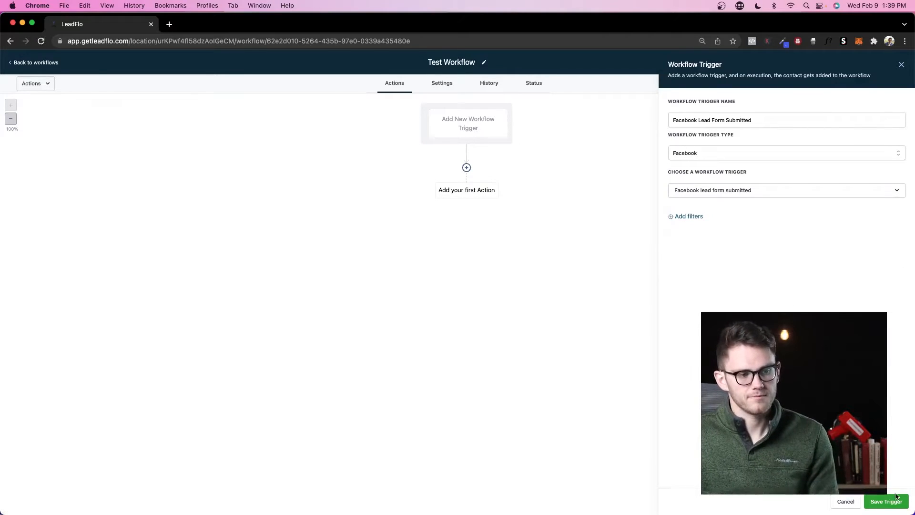
click(885, 501)
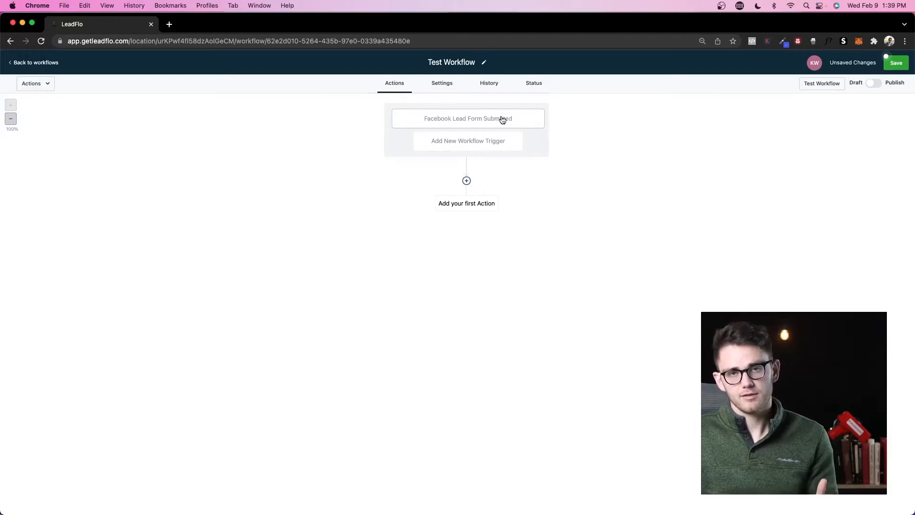
mouse_move(520, 126)
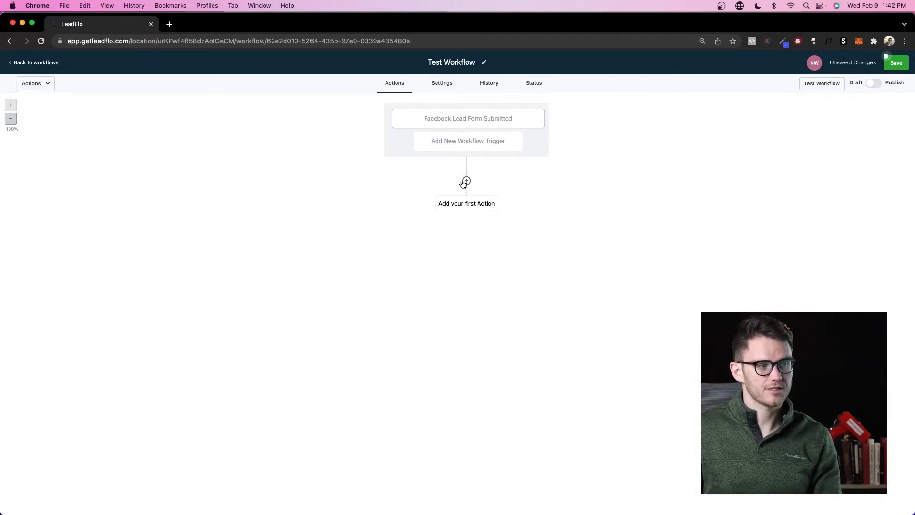
click(466, 181)
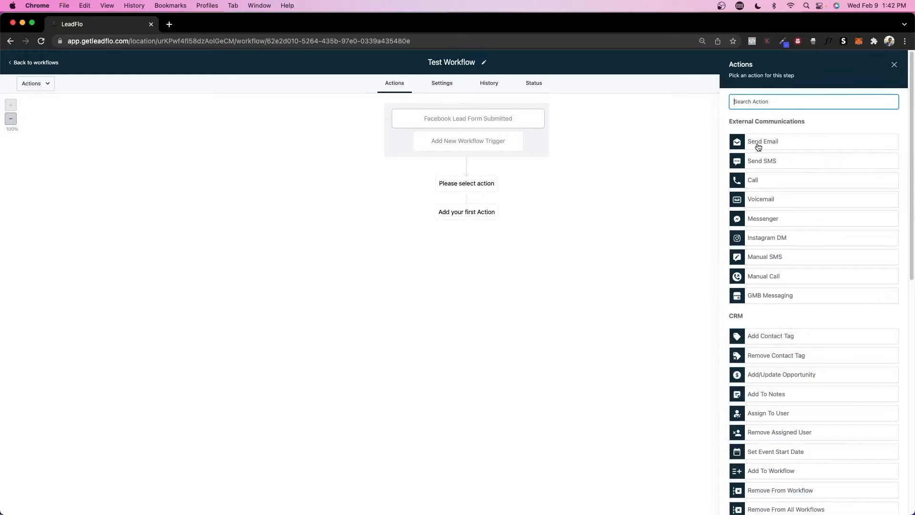
mouse_move(790, 238)
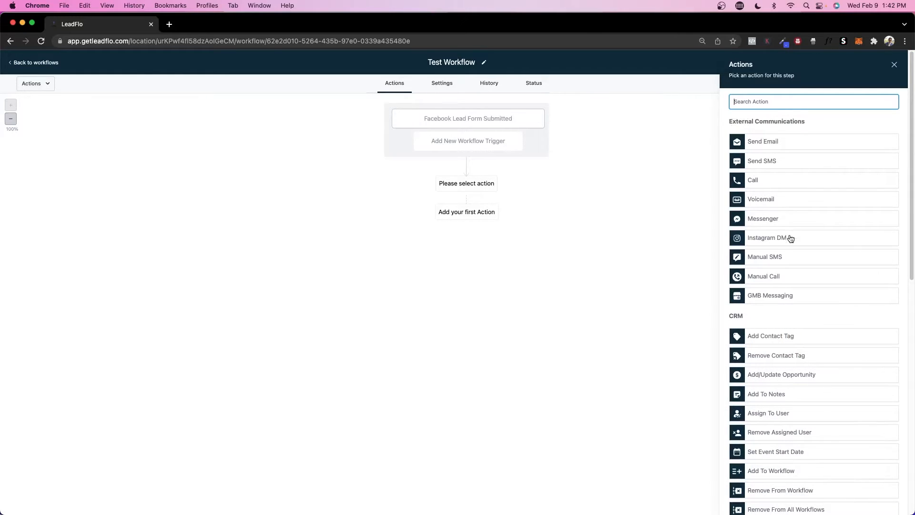
mouse_move(790, 168)
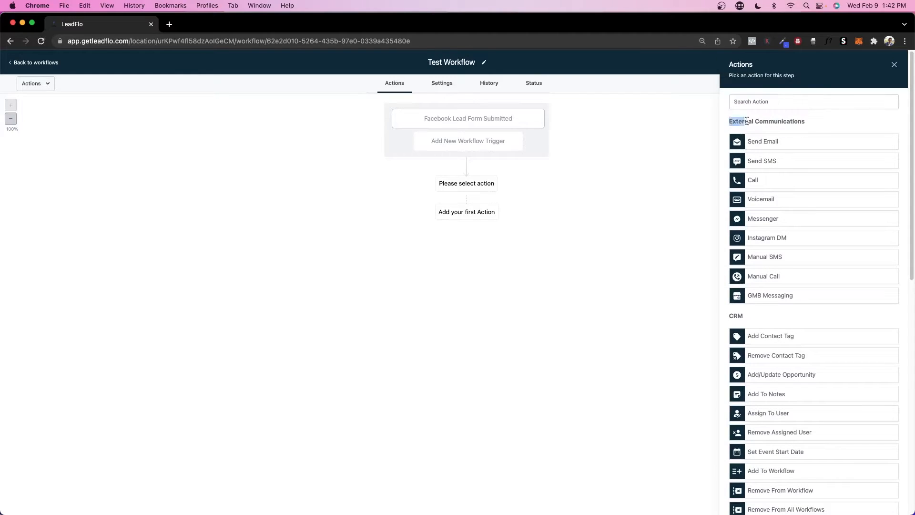
scroll(down, 3)
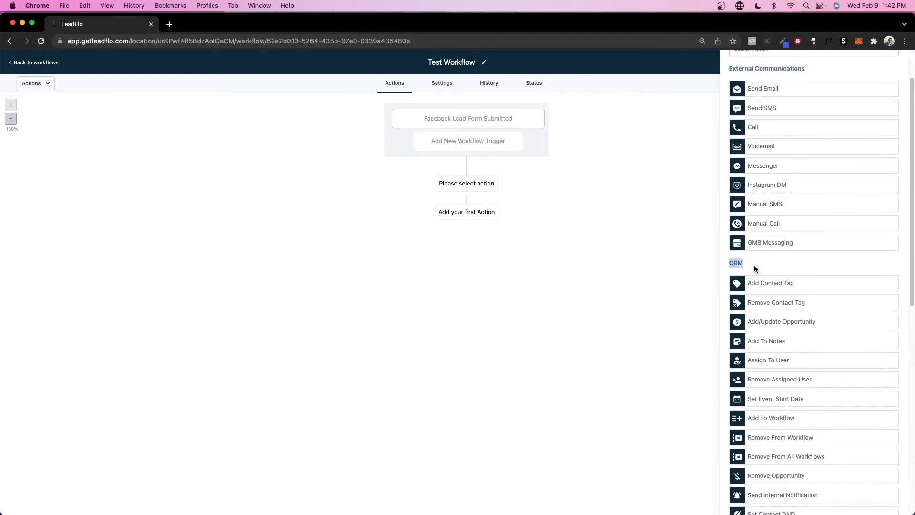
scroll(down, 3)
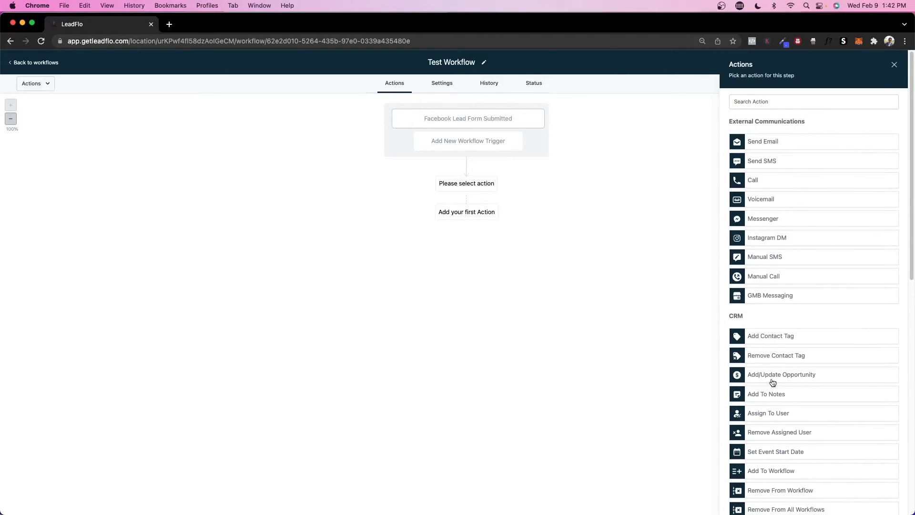
mouse_move(806, 122)
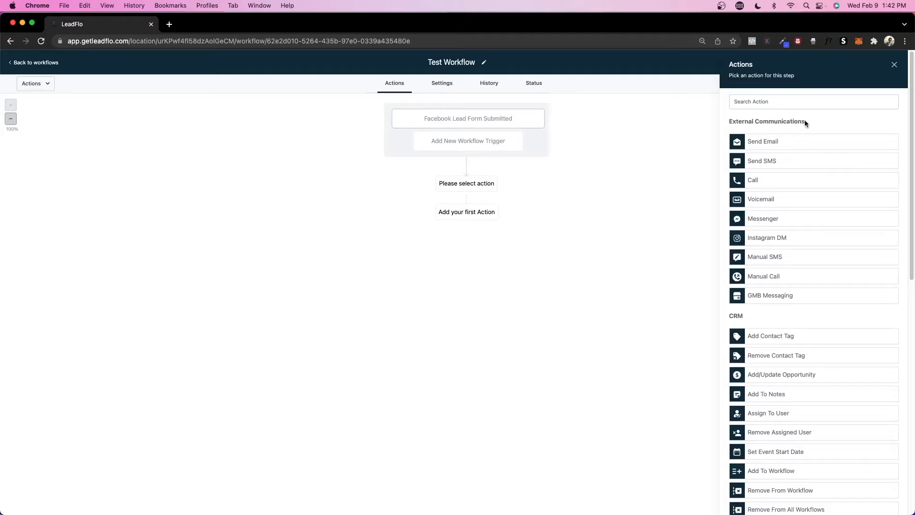
mouse_move(787, 150)
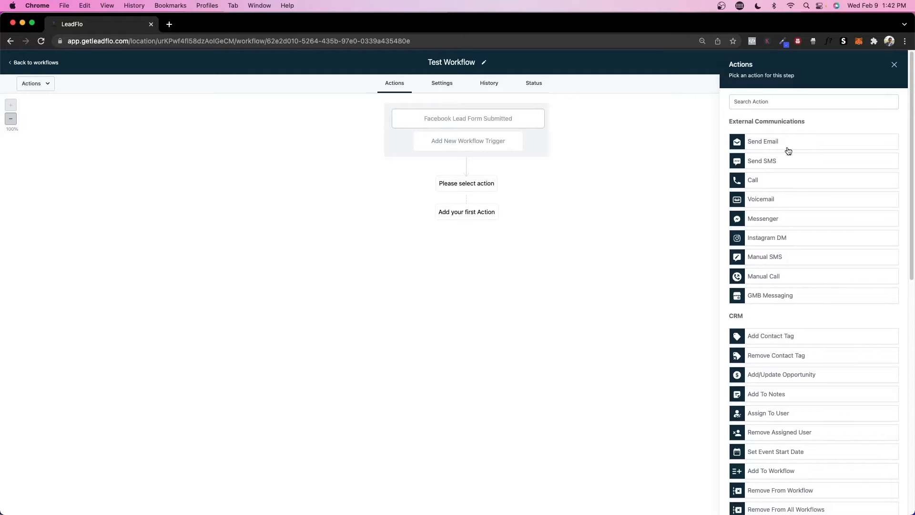
mouse_move(762, 213)
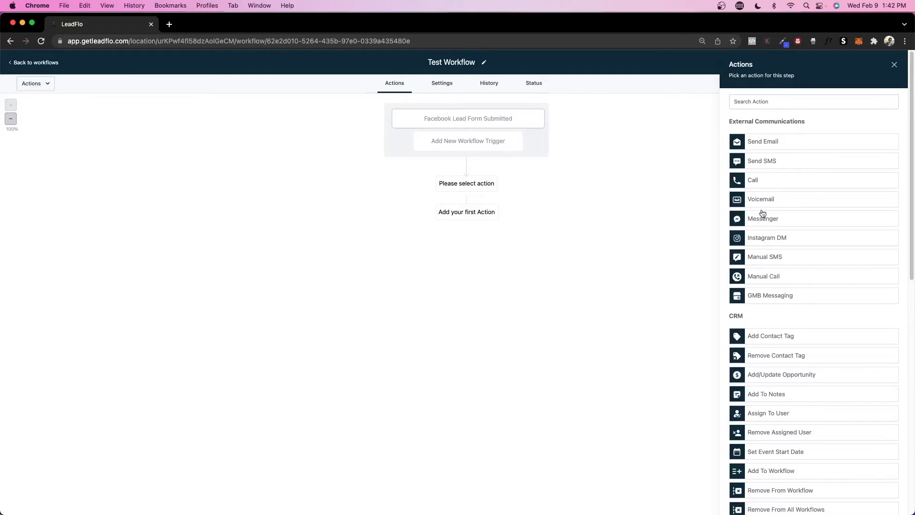
scroll(down, 3)
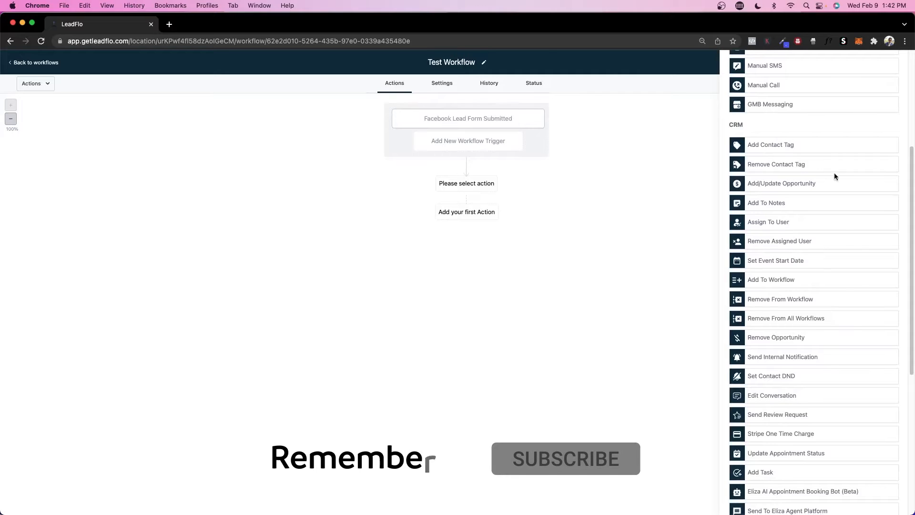
scroll(down, 3)
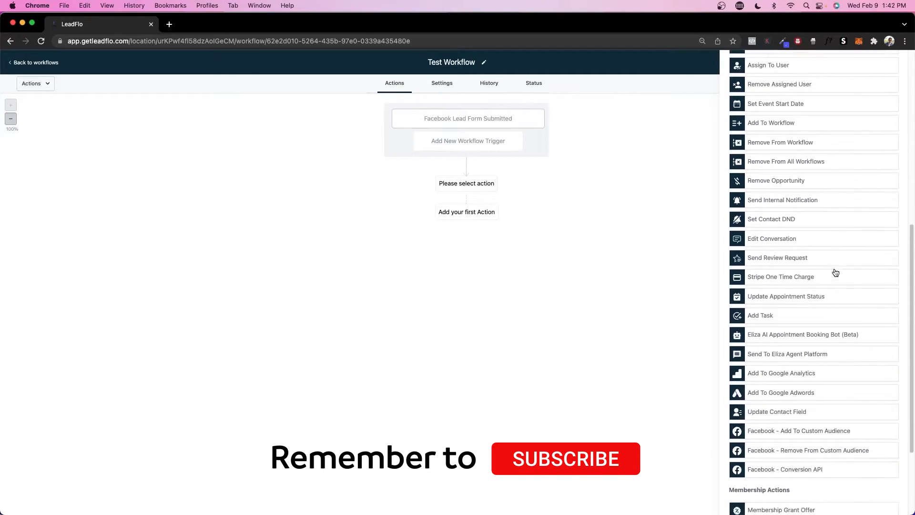
scroll(down, 3)
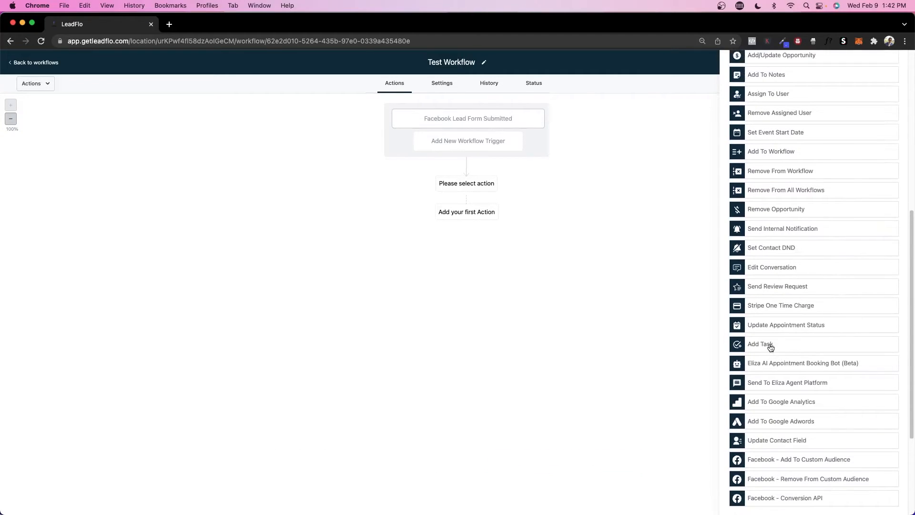
mouse_move(816, 169)
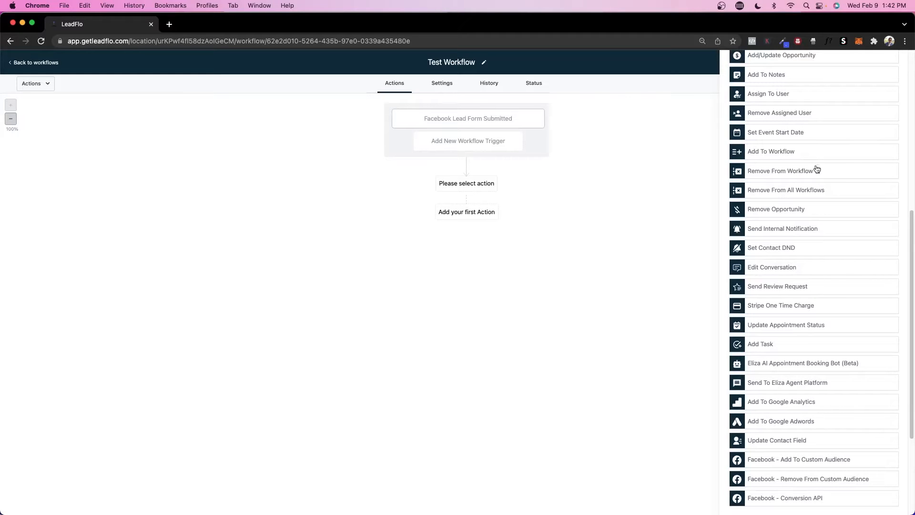
mouse_move(783, 155)
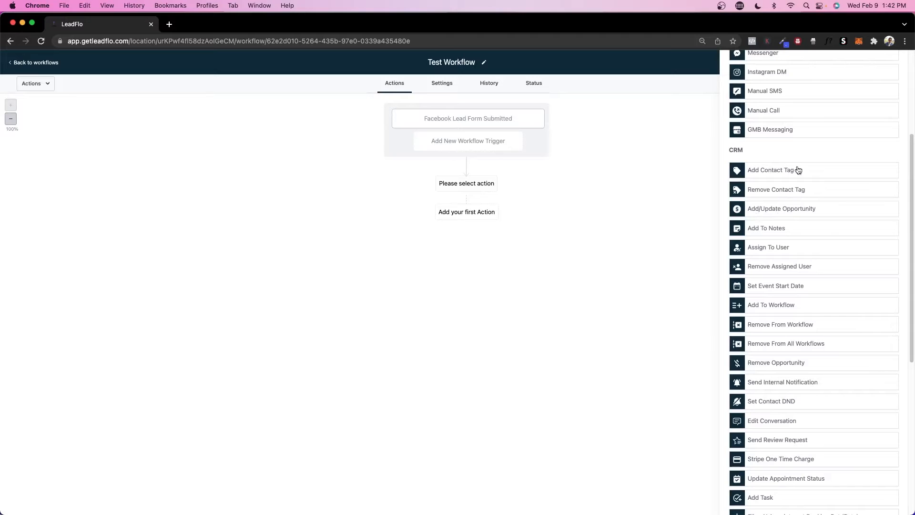
scroll(down, 3)
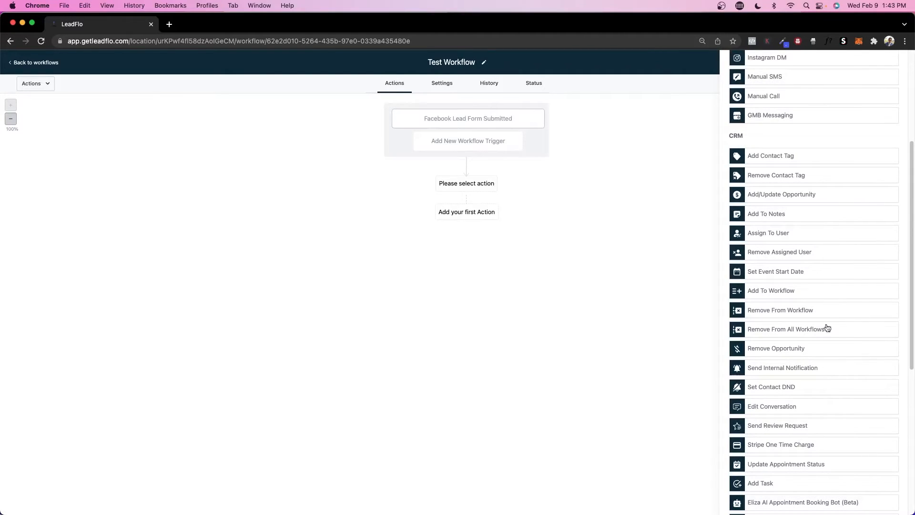
scroll(down, 3)
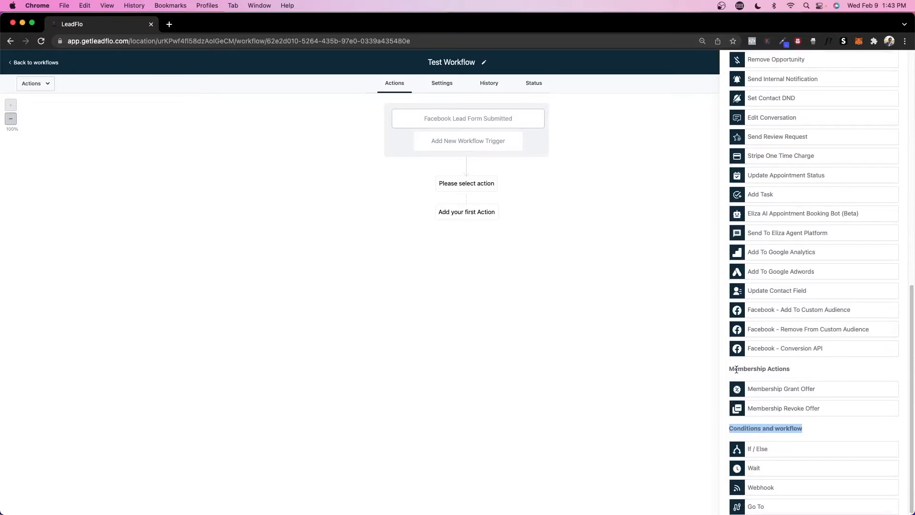
mouse_move(765, 393)
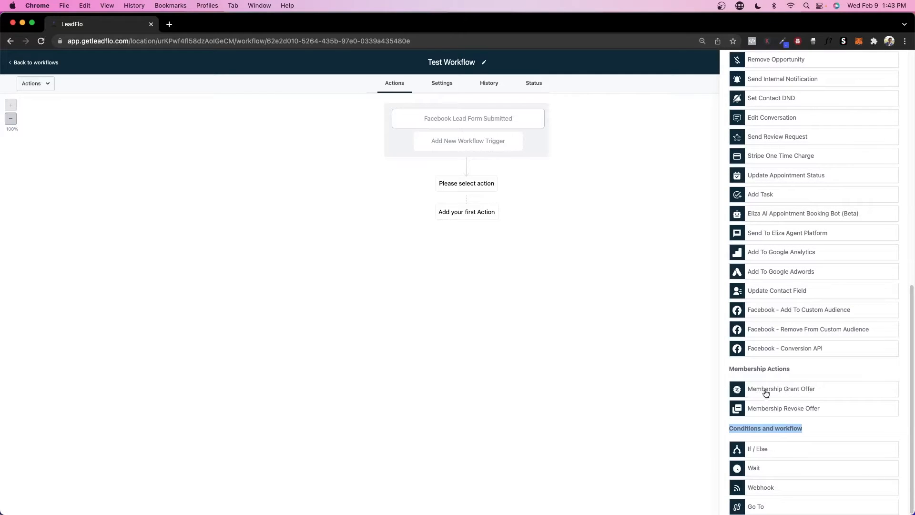
mouse_move(798, 352)
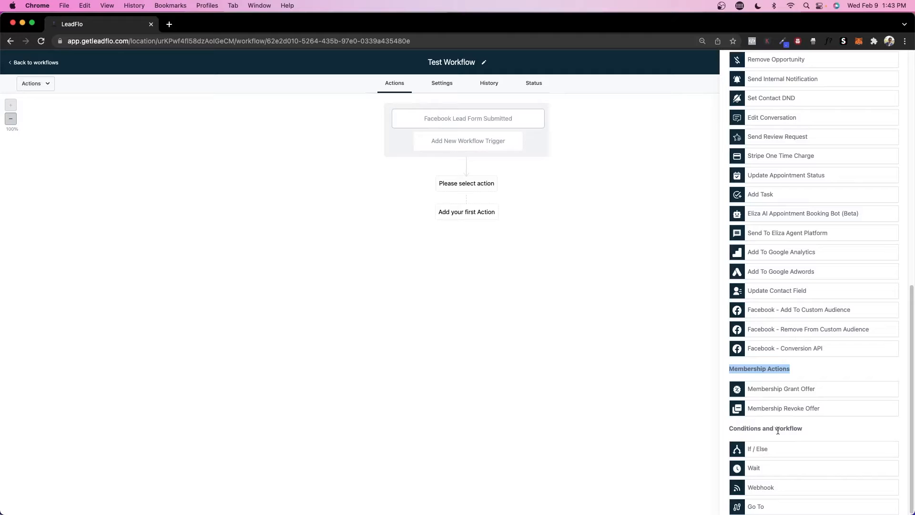
mouse_move(808, 362)
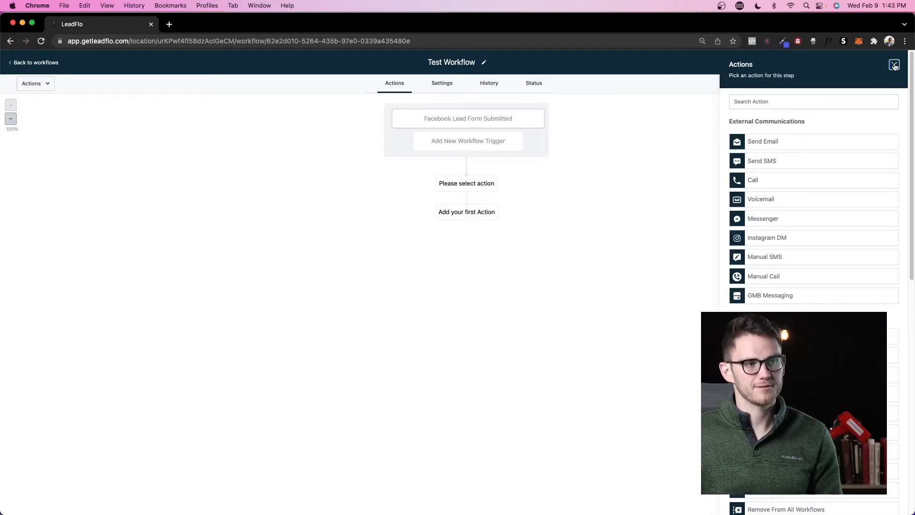
- Close the Actions panel and open Settings with Time Window kept at Any Time
click(894, 64)
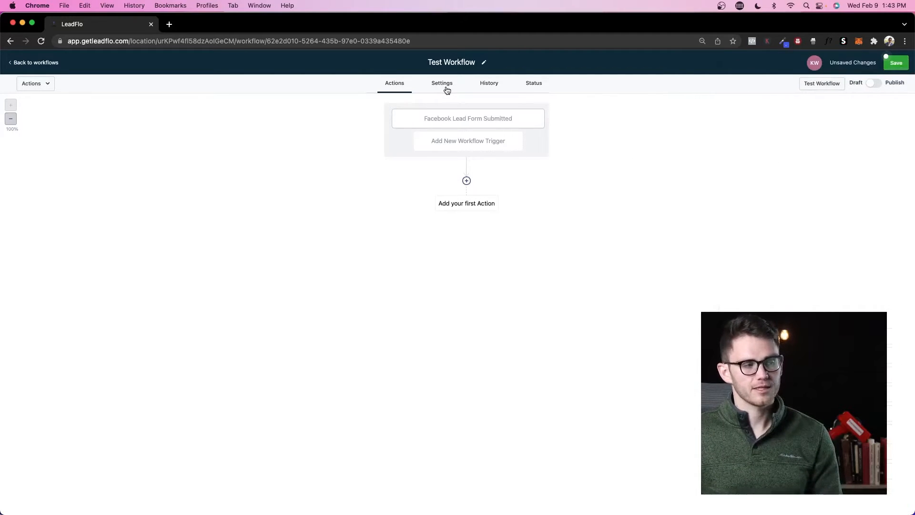
click(442, 83)
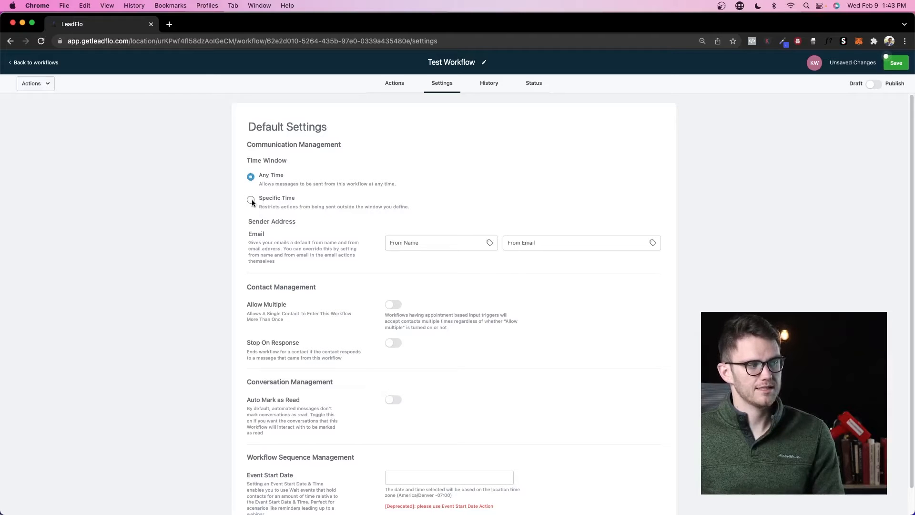
click(251, 199)
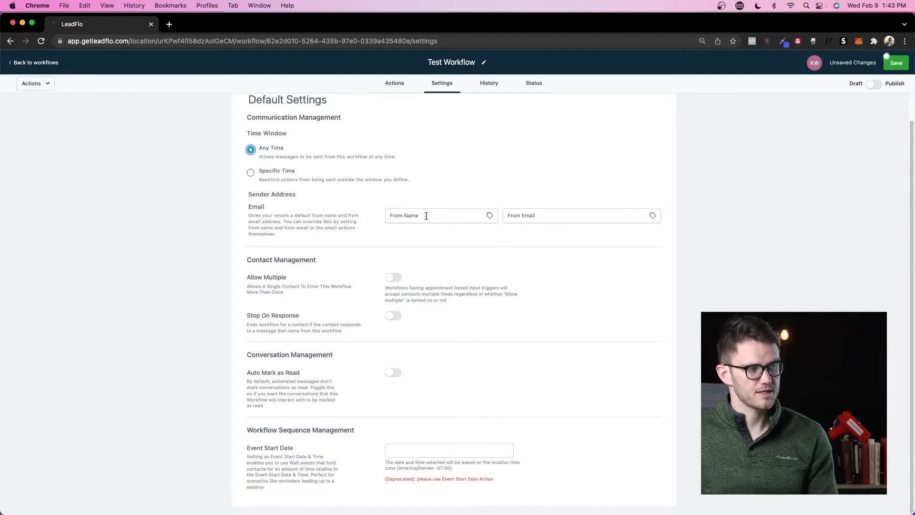
text(Keaton)
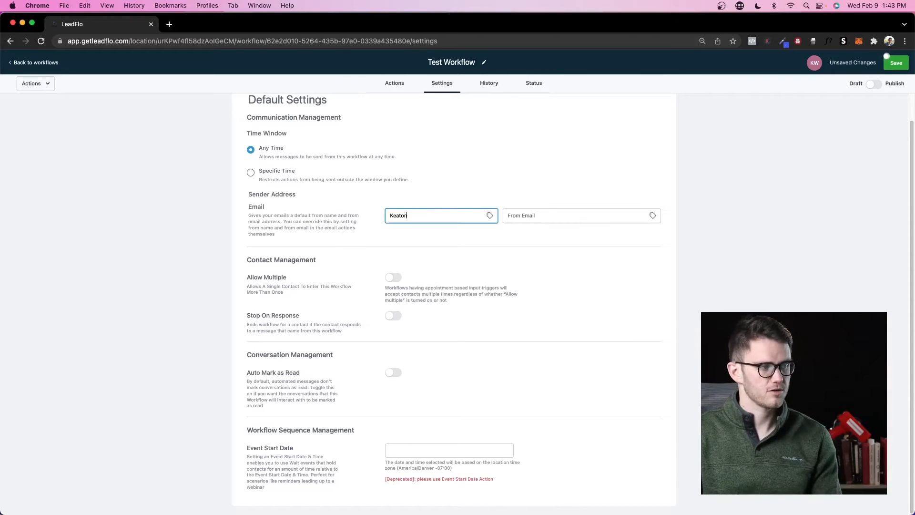
text(keaton2or)
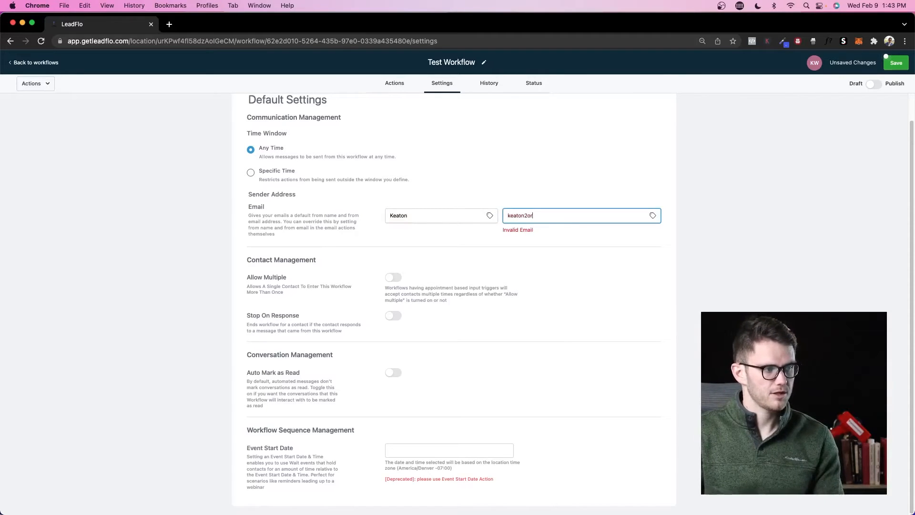
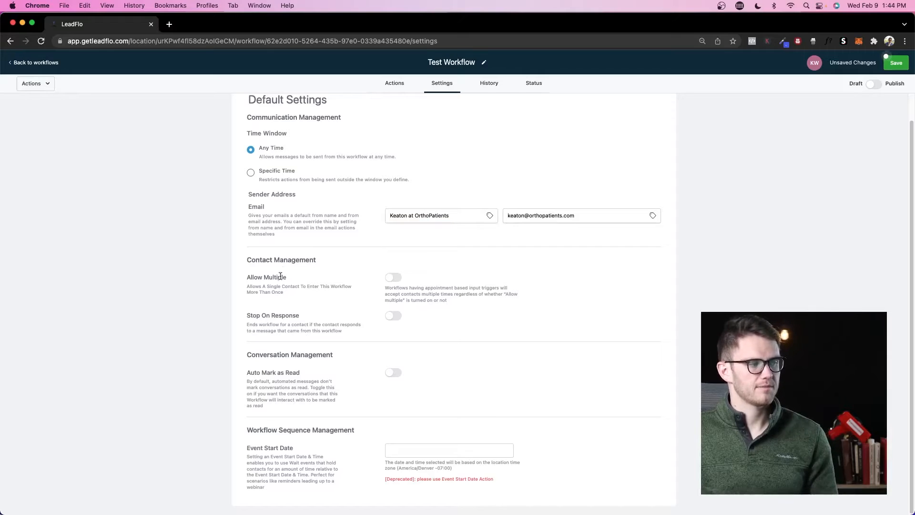
double_click(266, 277)
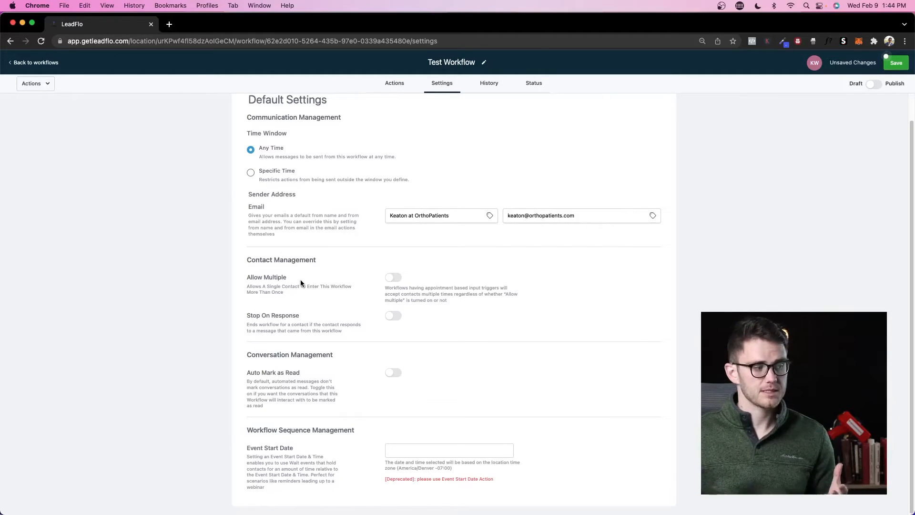
double_click(272, 315)
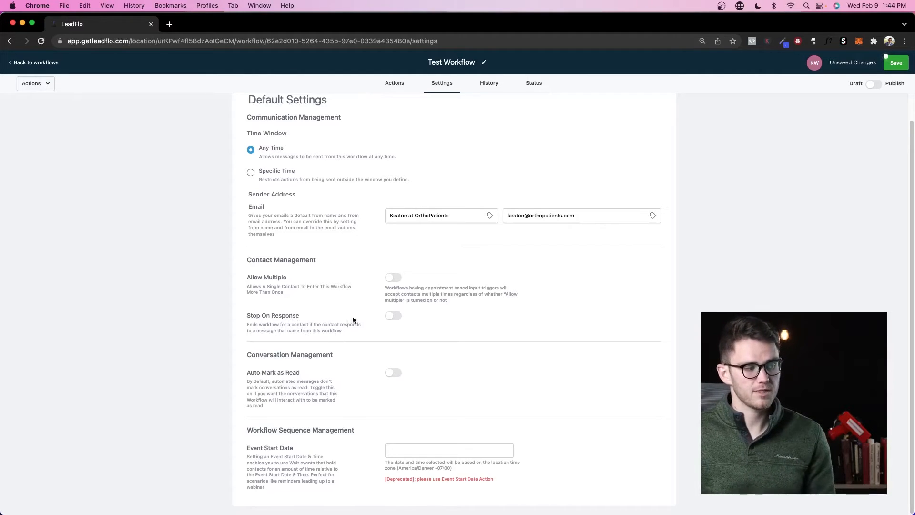
mouse_move(395, 341)
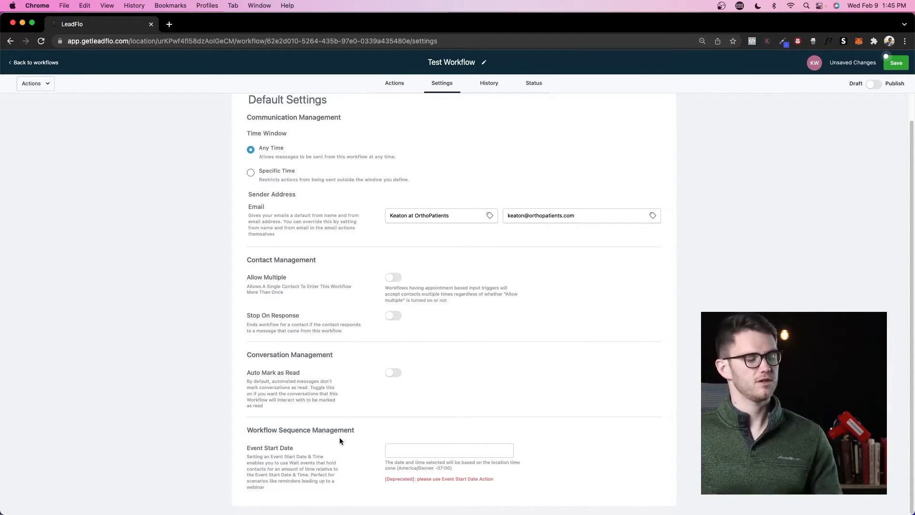
mouse_move(356, 473)
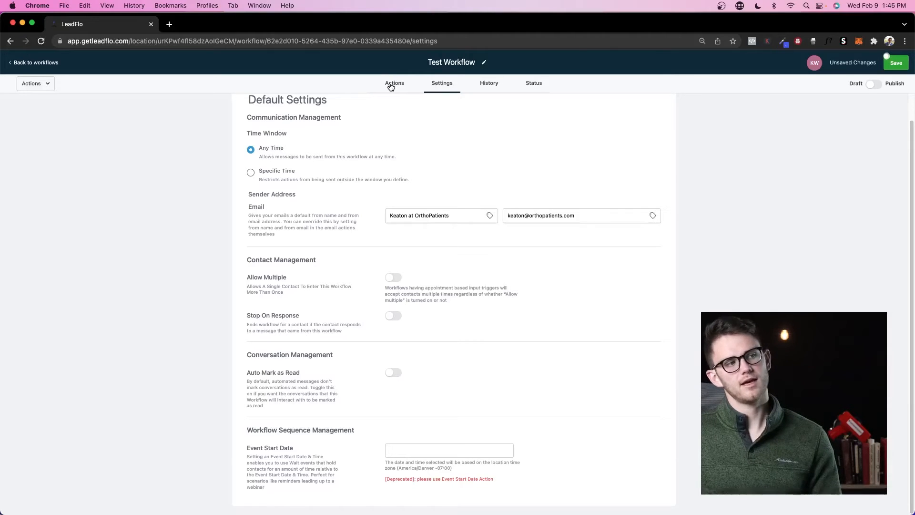
- Return to the builder, save the workflow, and add a first action after the trigger
click(394, 83)
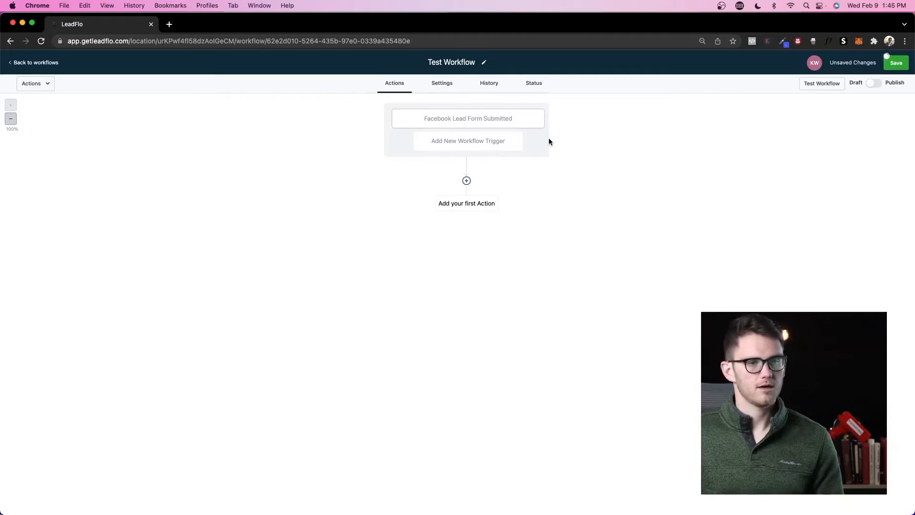
click(896, 63)
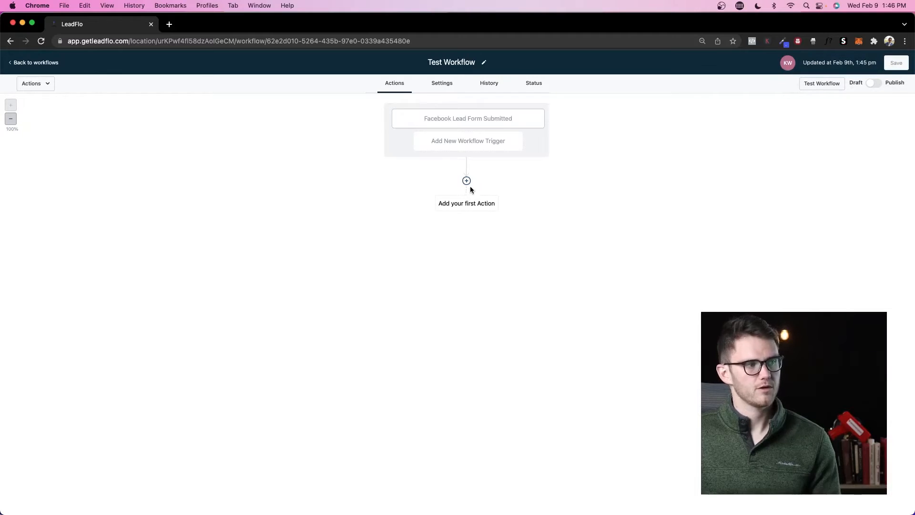
click(466, 180)
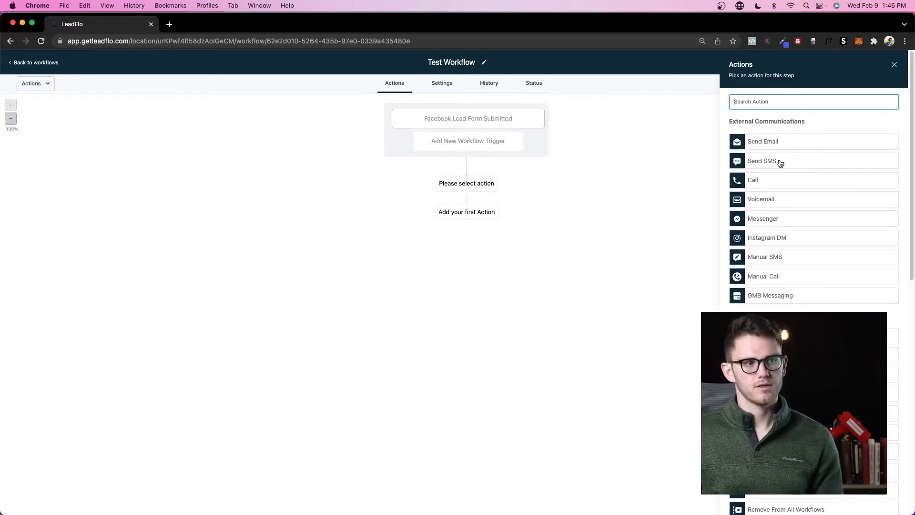
- Add an SMS action: 'Hey… for requesting your free $500 Voucher for Skydiving from Skydiving'
click(761, 161)
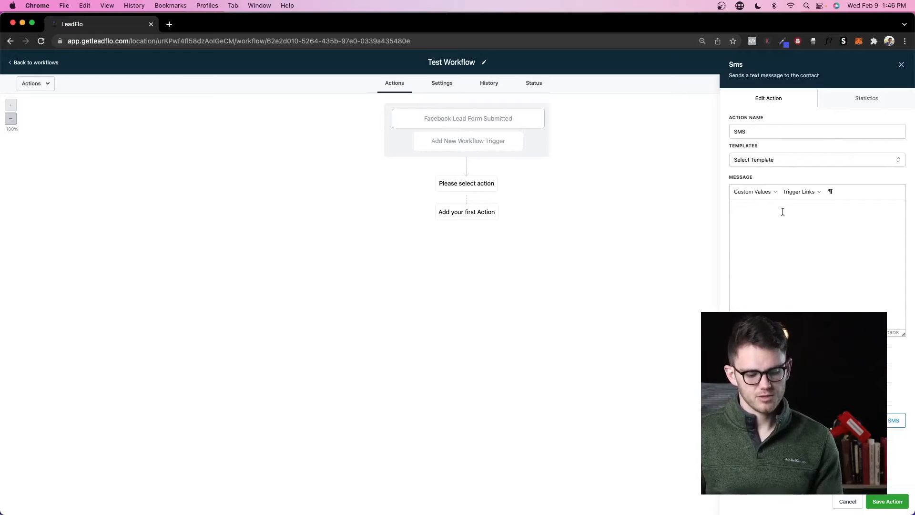
text(Hey {{contact.first_name}},)
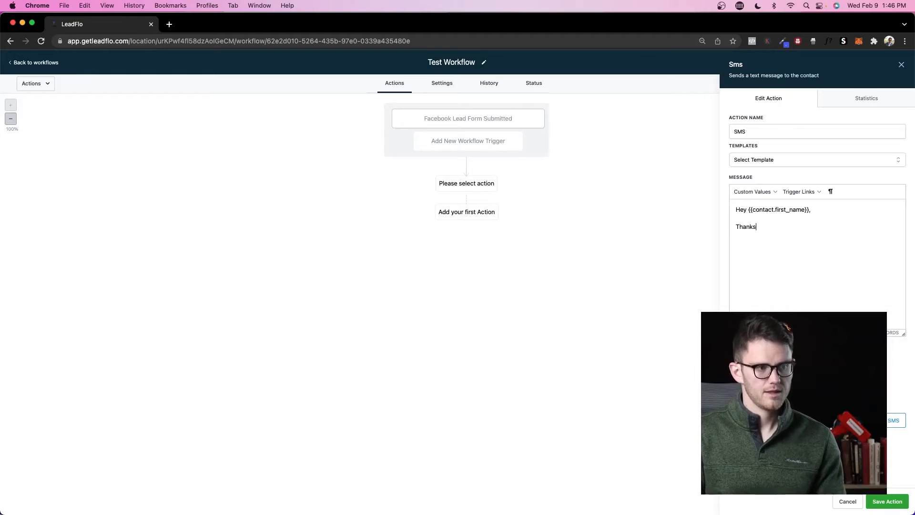
text(for requesting)
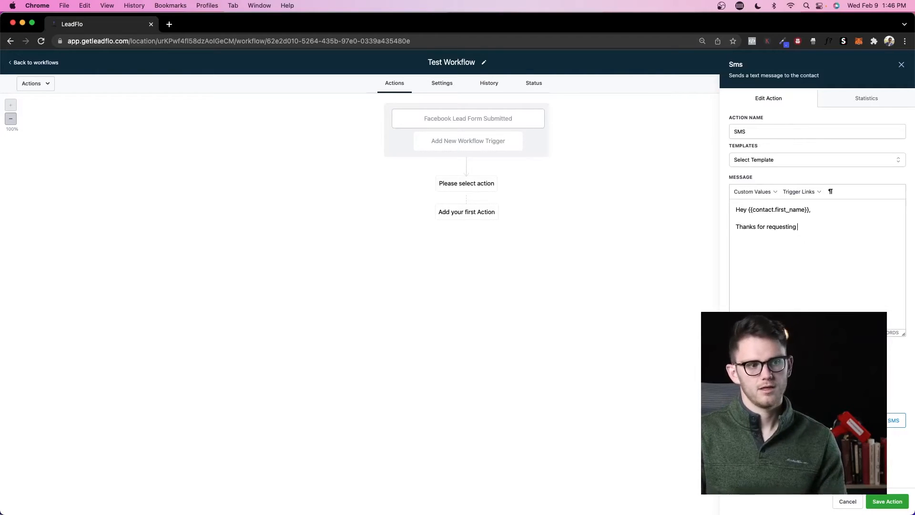
text(your free $500)
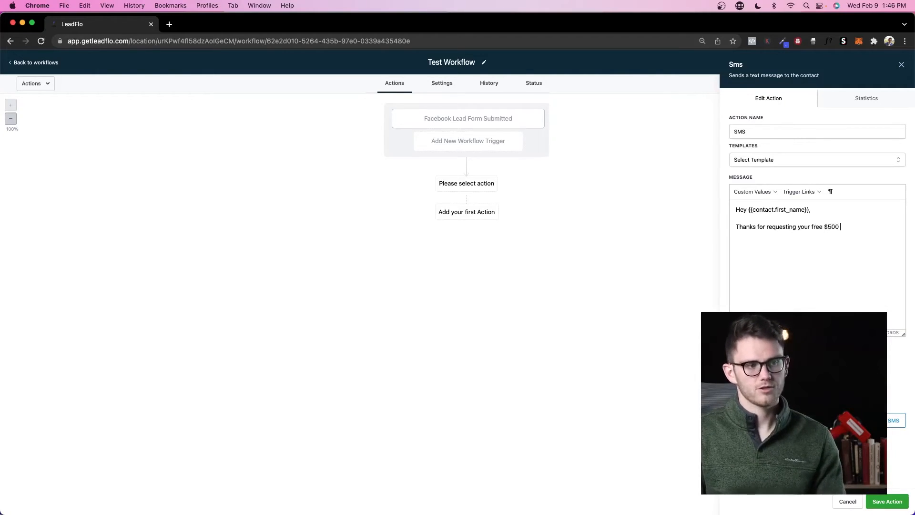
text(Voucher for)
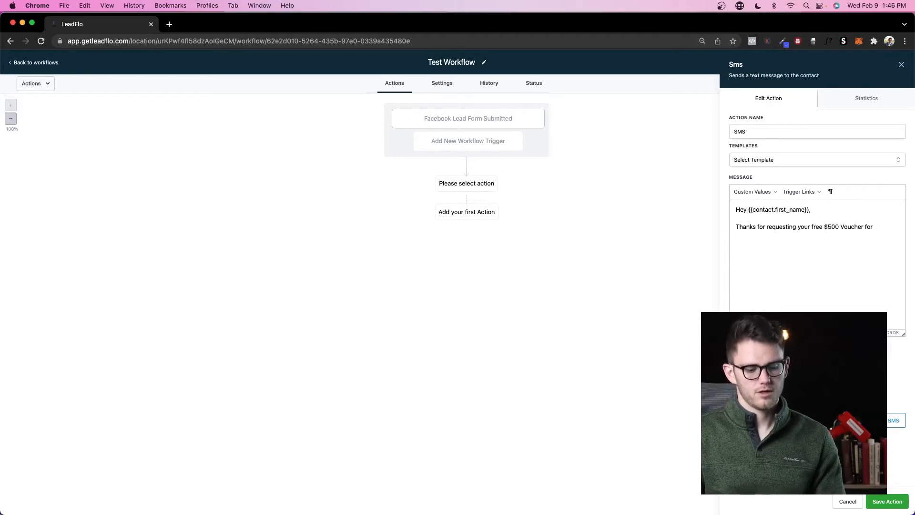
text(Skydiving)
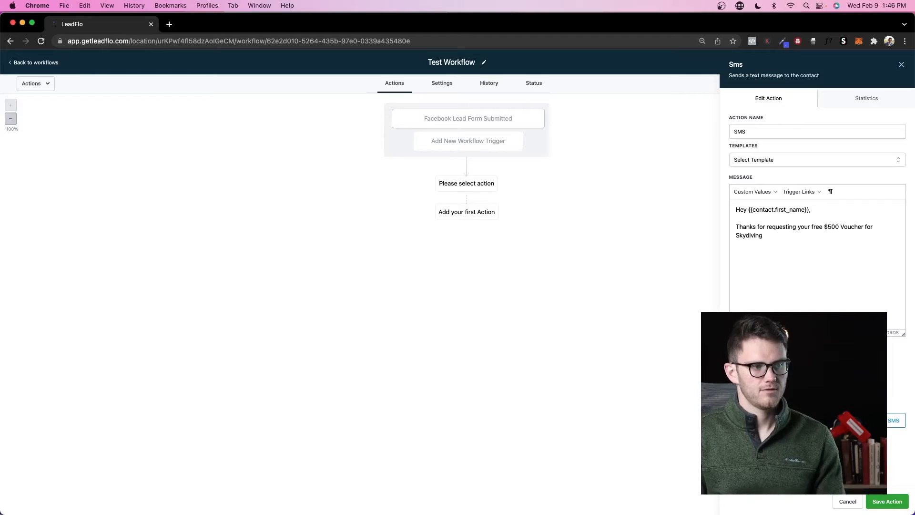
text(from Skydiving)
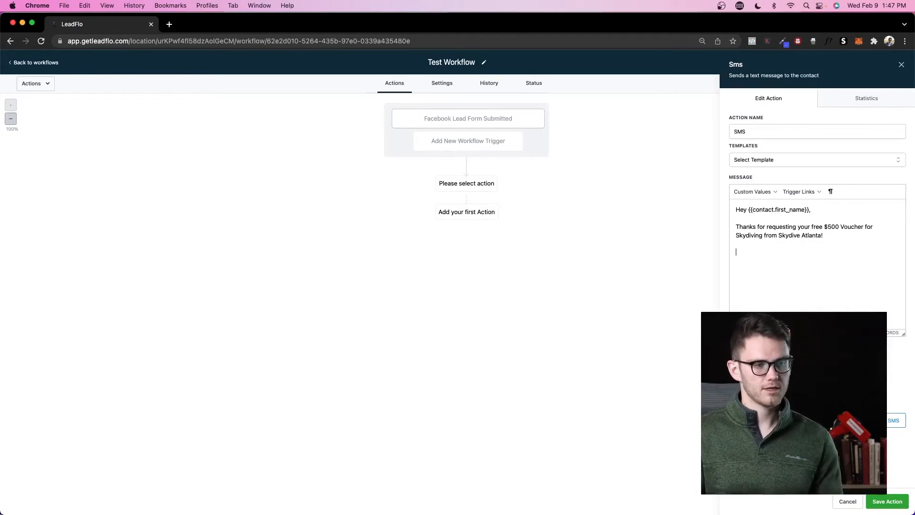
- Finish the SMS with 'Did you request this voucher?' and save the action
click(887, 501)
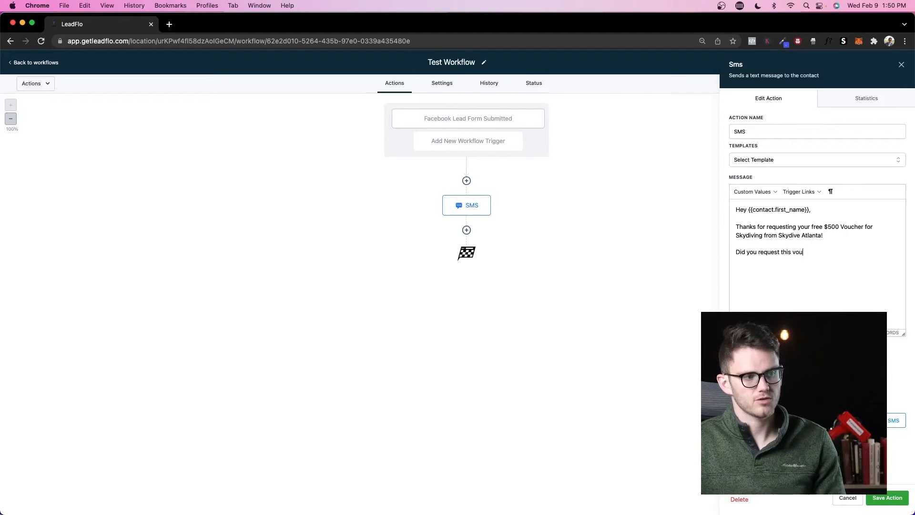
text(cher)
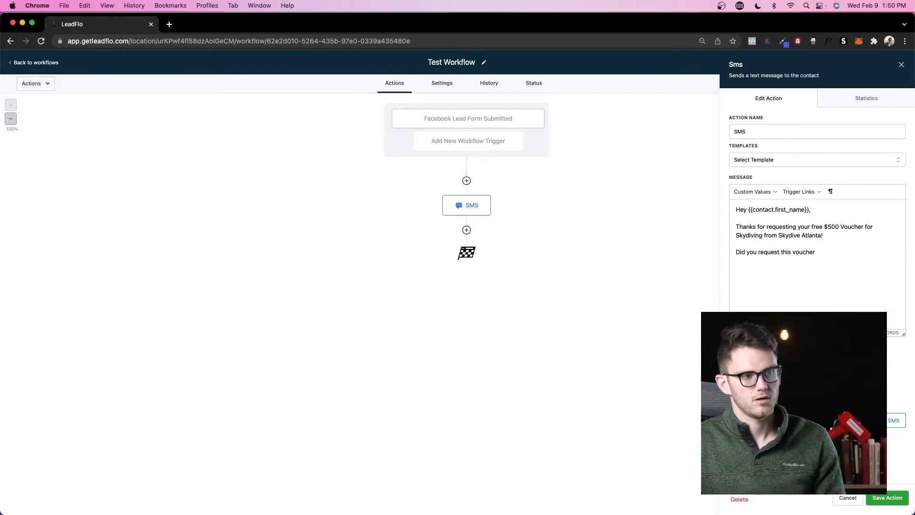
text(?)
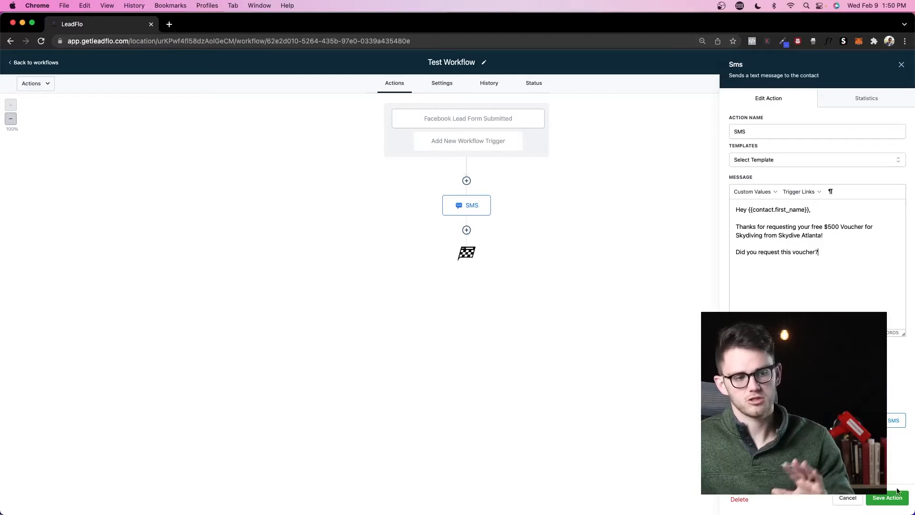
click(886, 497)
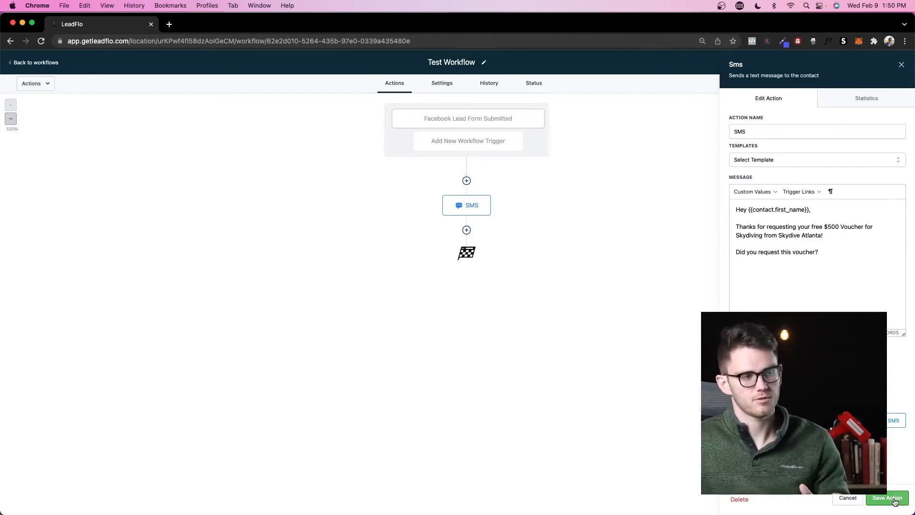
- Add a Time Delay Wait step after the SMS and save it
click(885, 498)
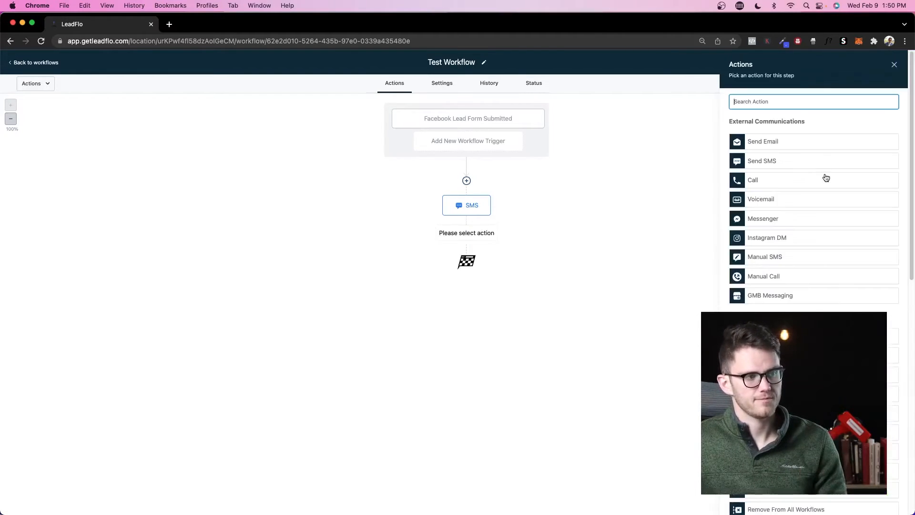
text(wait)
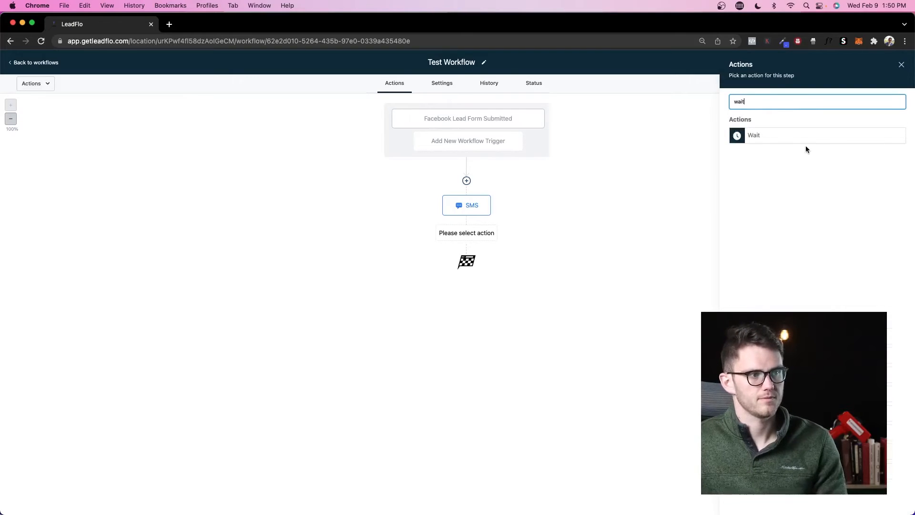
click(753, 134)
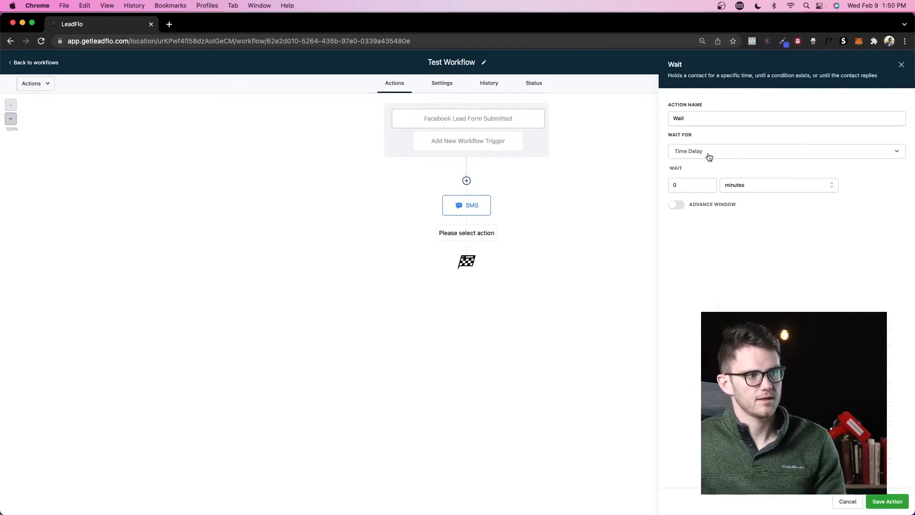
click(692, 185)
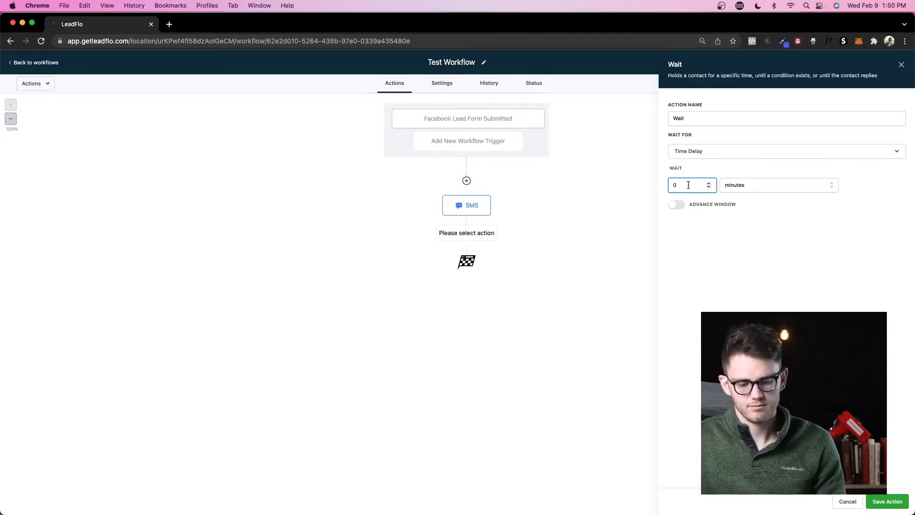
click(886, 501)
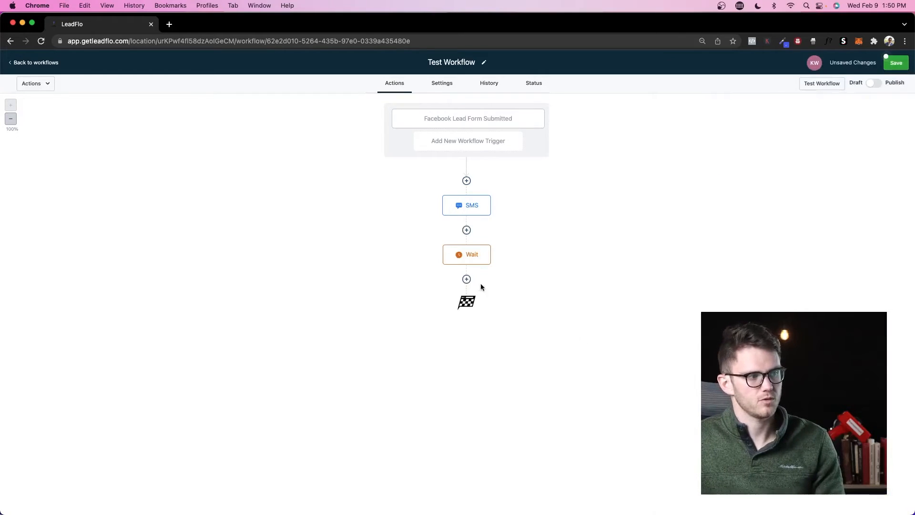
- Add a Send Email step after the Wait with a chosen From Email, and save it
click(466, 278)
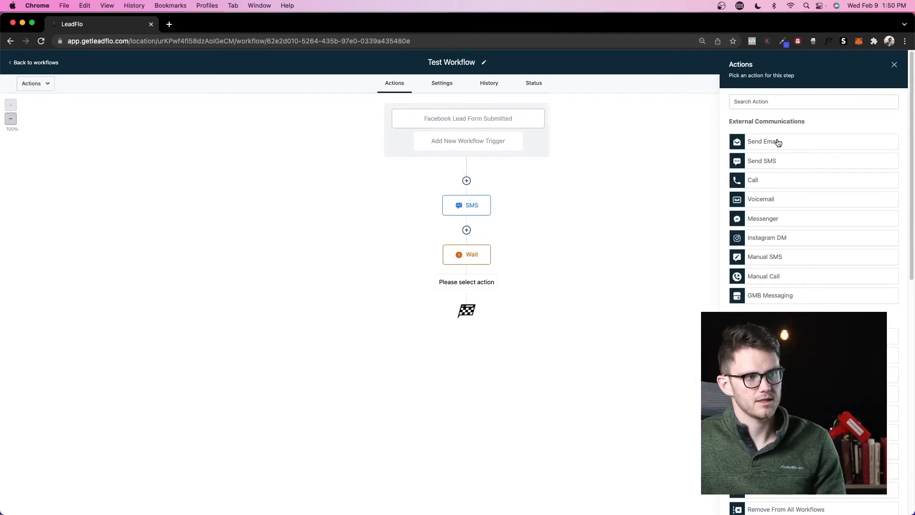
click(762, 141)
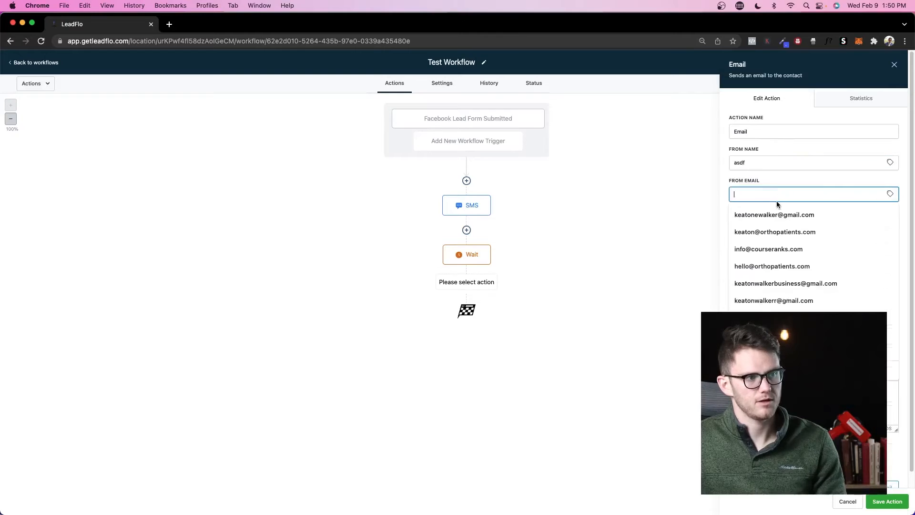
click(774, 214)
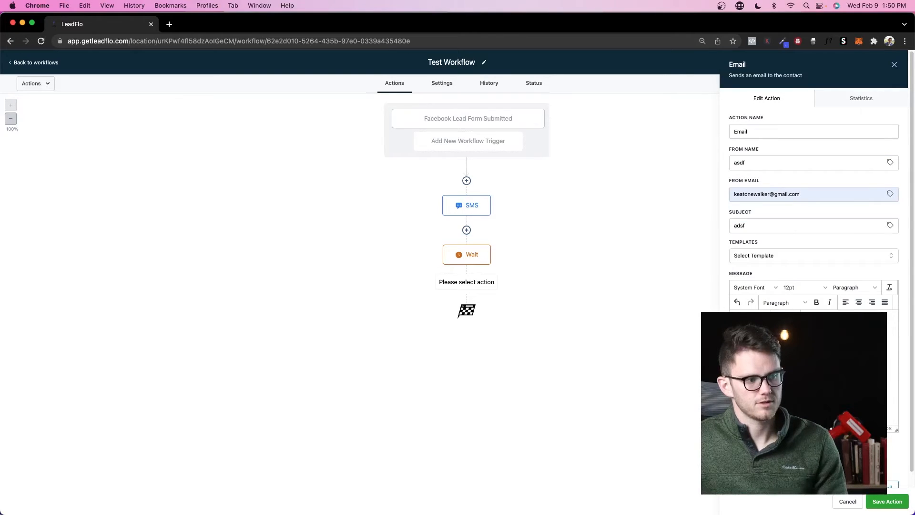
click(885, 501)
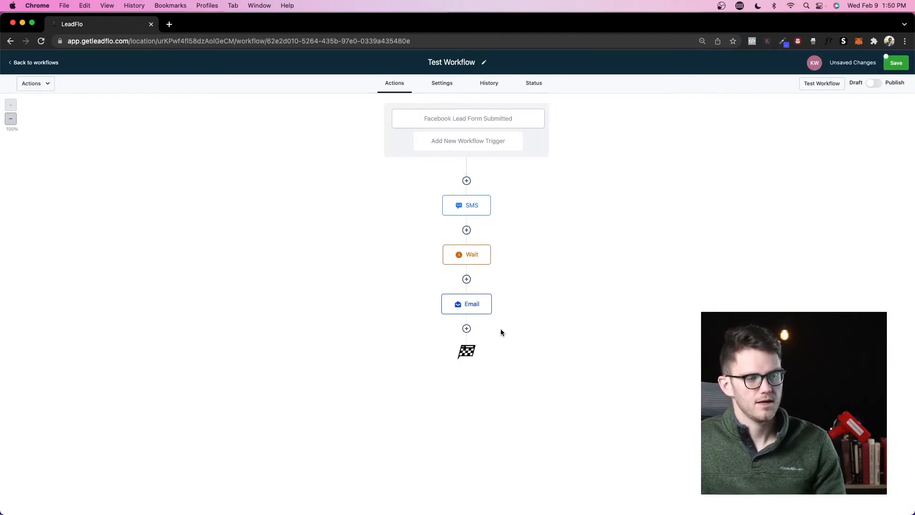
mouse_move(541, 327)
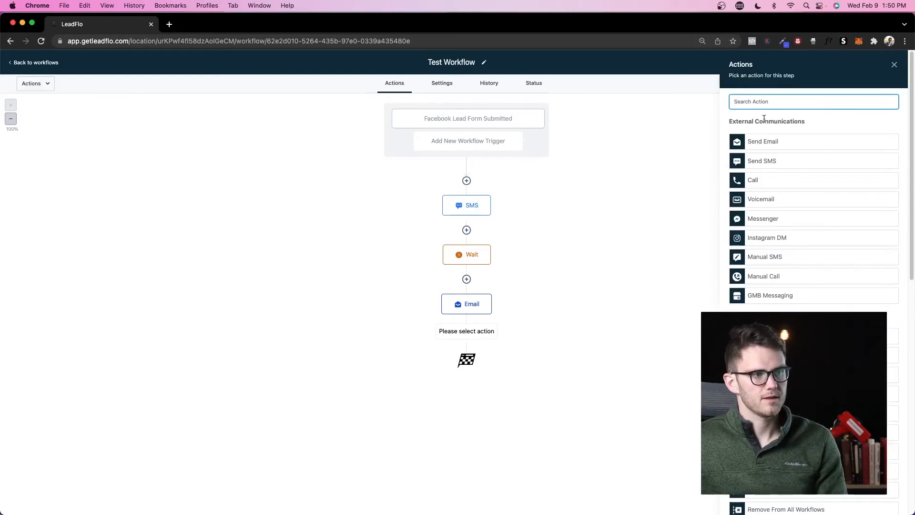
- Add a Wait step set to wait for Contact Reply to the selected message
click(466, 254)
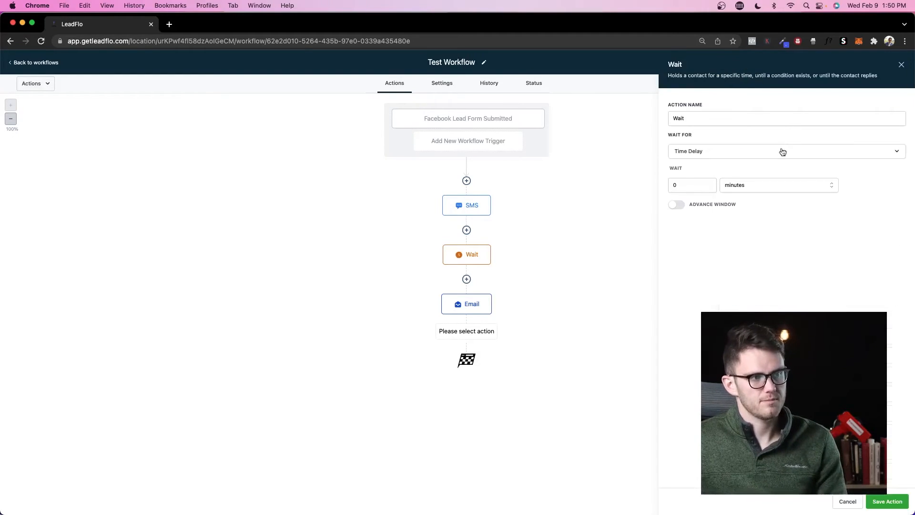
click(783, 150)
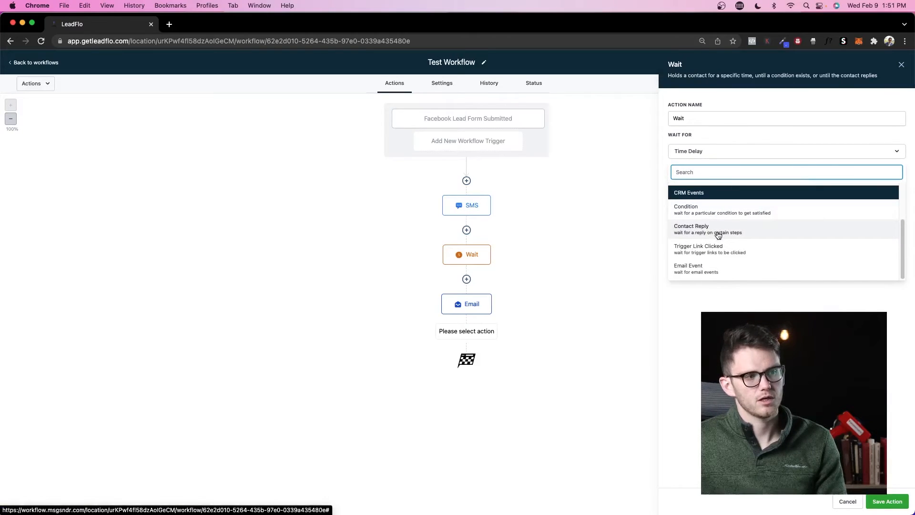
click(691, 229)
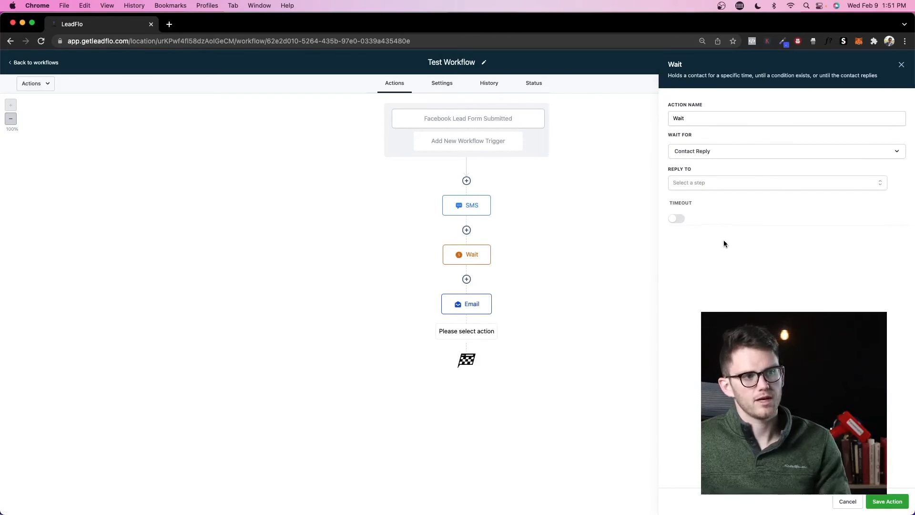
click(776, 182)
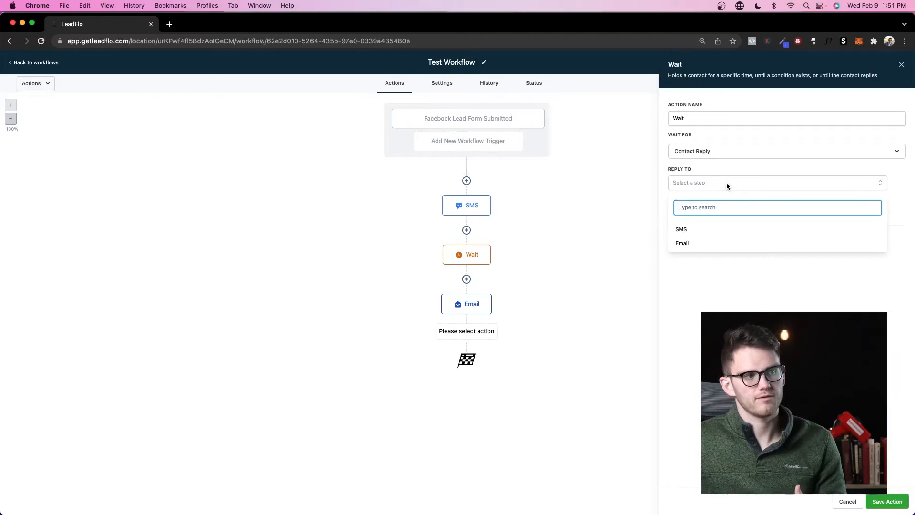
click(681, 229)
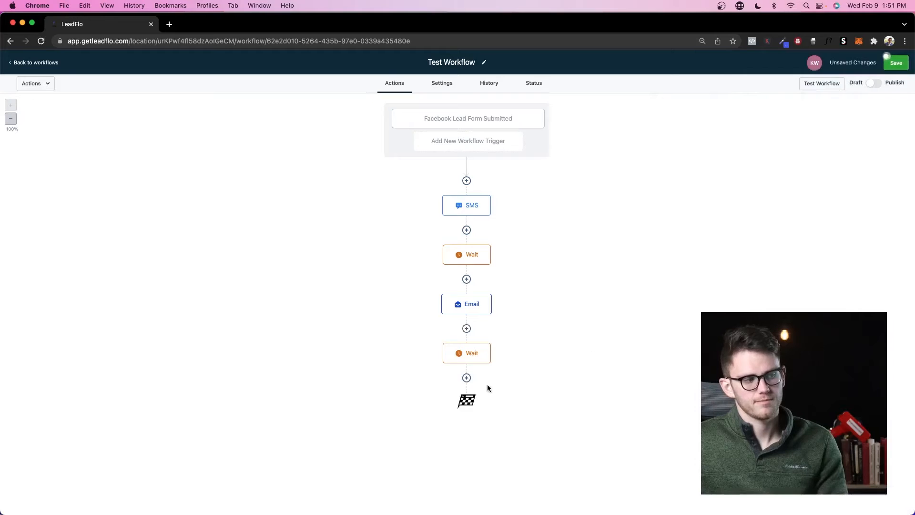
- Add an If/Else condition after the second Wait checking reply intent type equals Positive/Yes
click(465, 377)
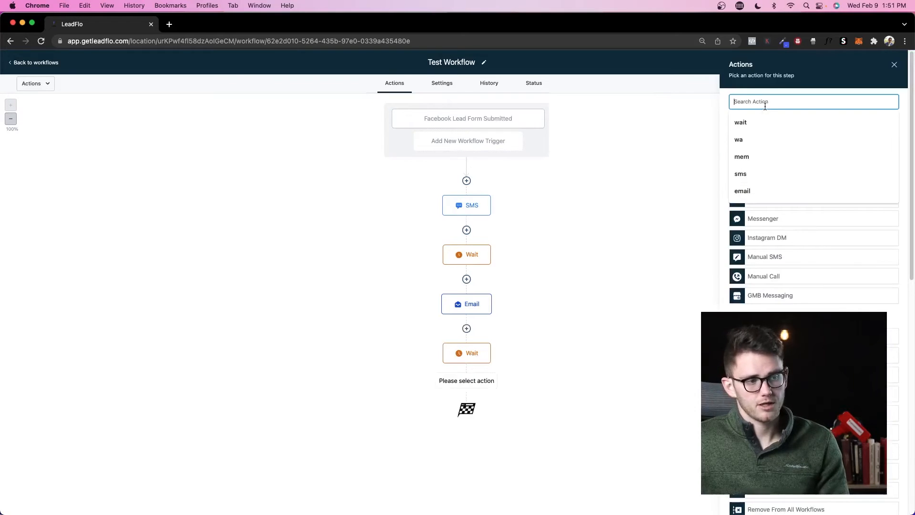
text(if)
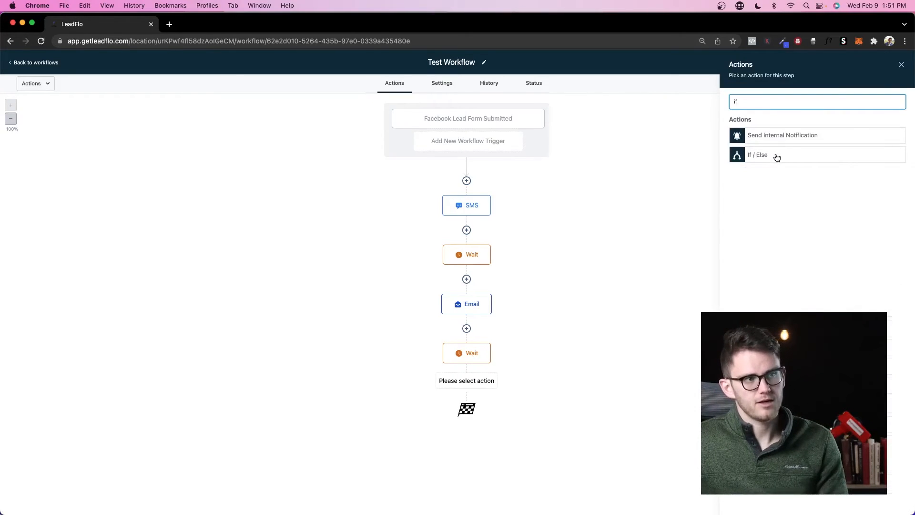
click(758, 155)
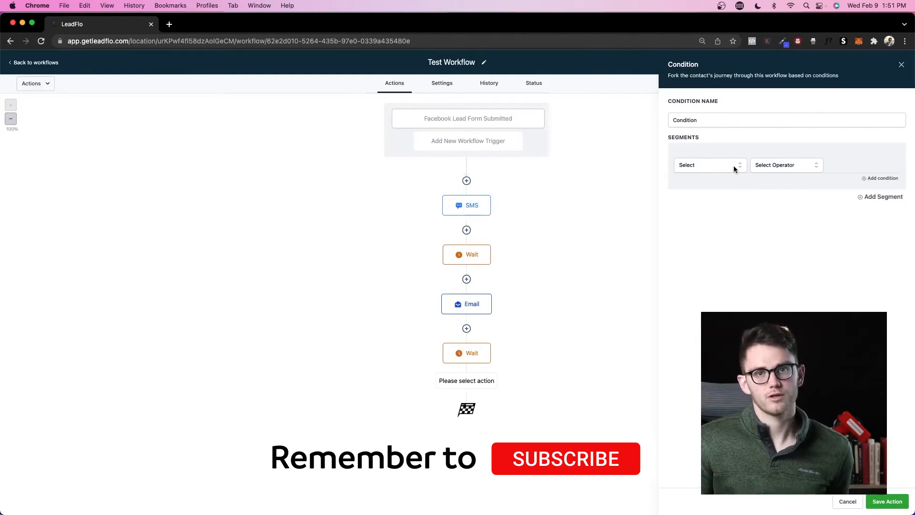
click(708, 165)
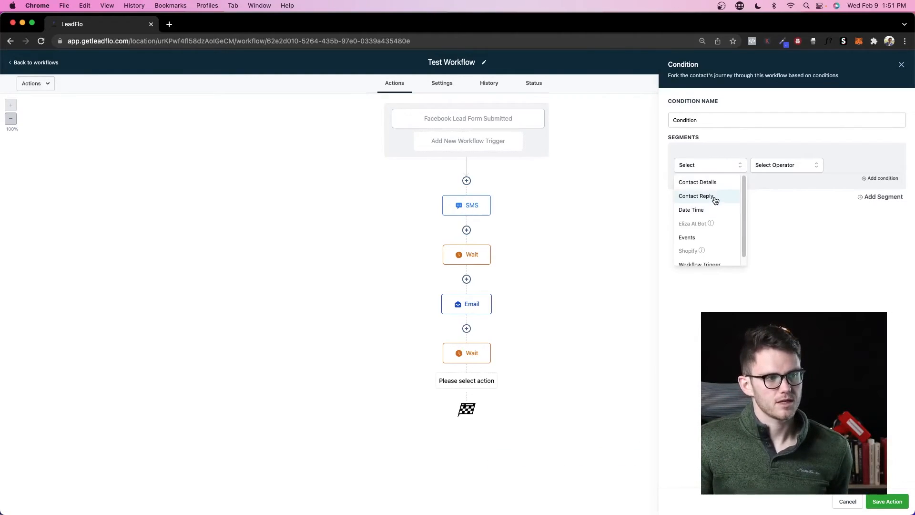
click(694, 195)
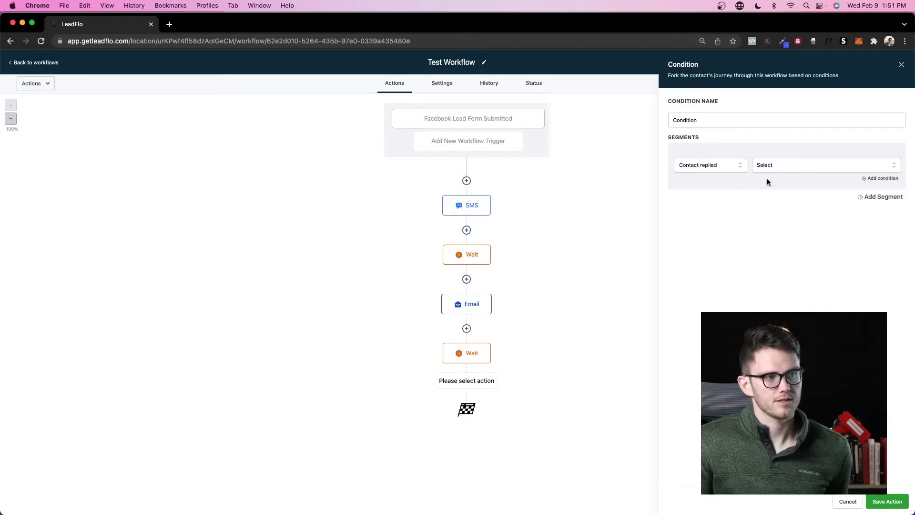
click(823, 164)
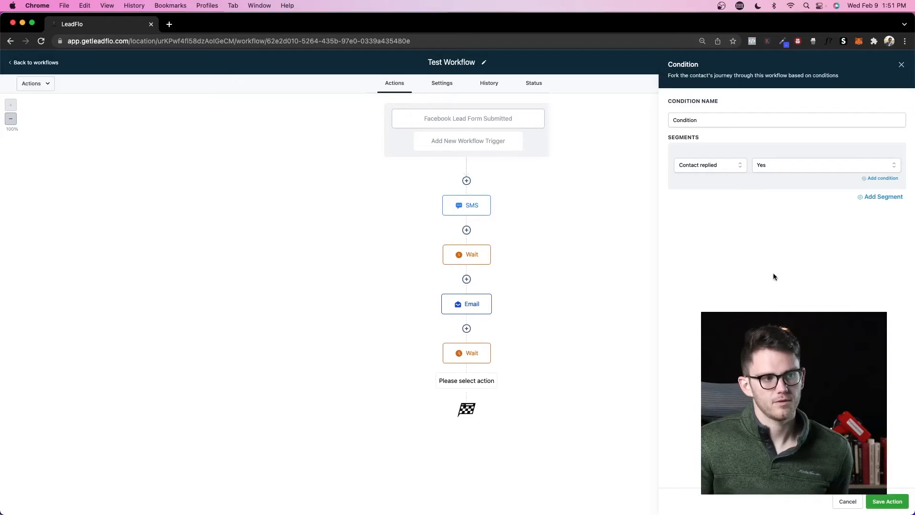
click(707, 165)
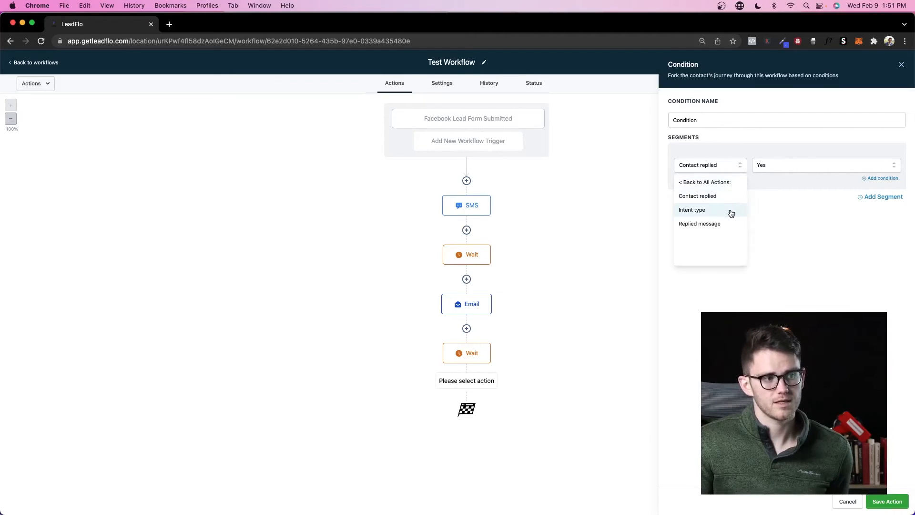
click(692, 210)
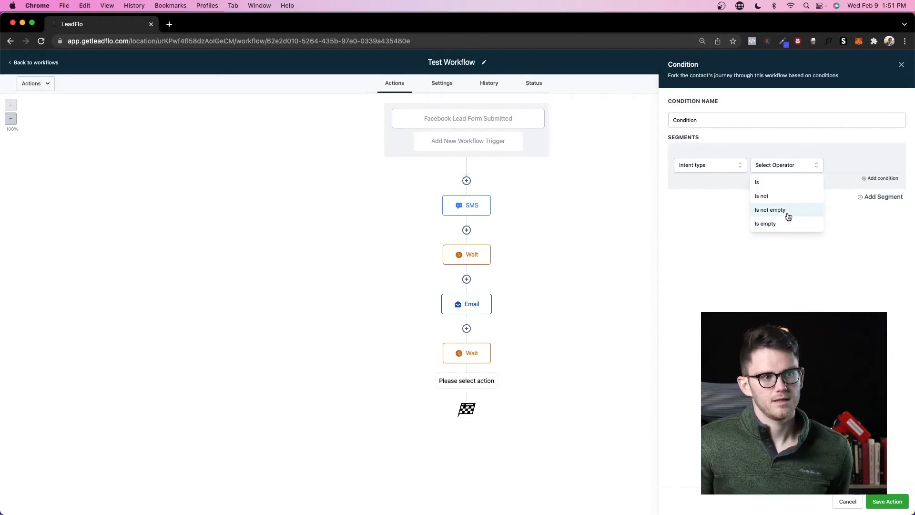
click(757, 182)
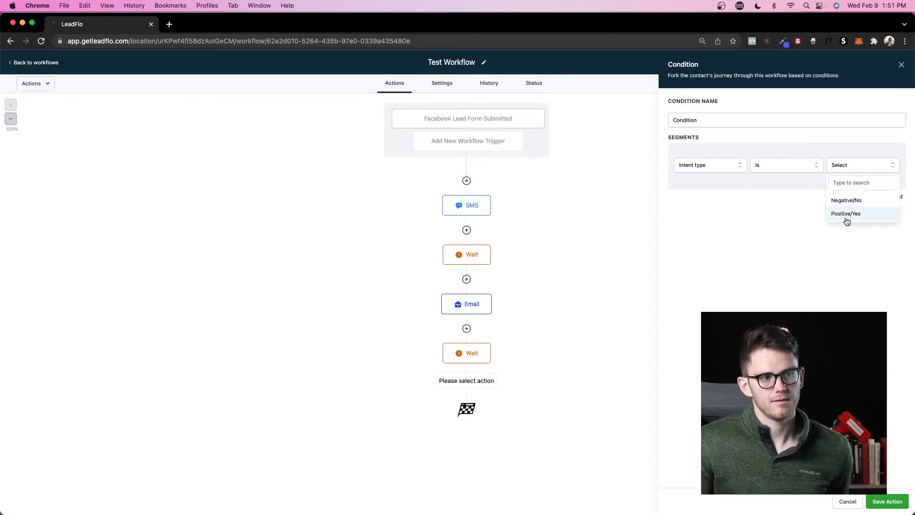
click(845, 213)
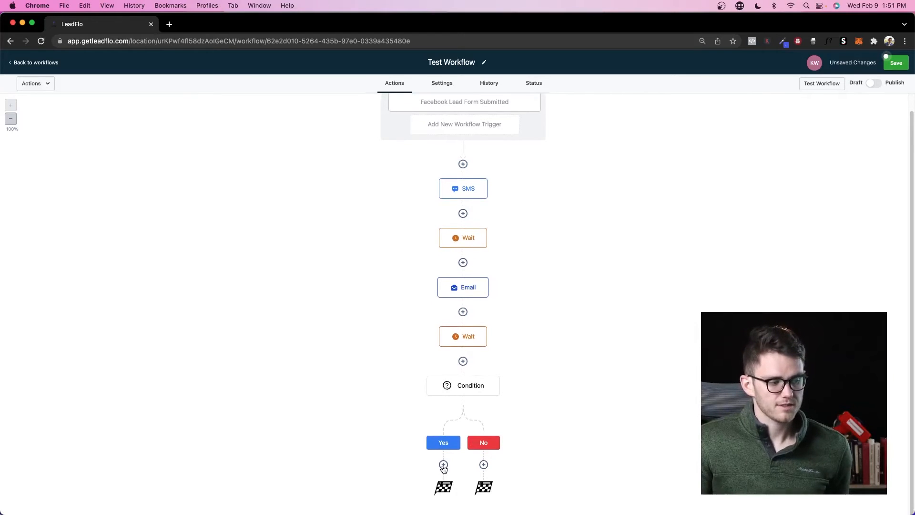
- Add SMS steps to both branches: a placeholder under Yes and an apology under No
click(442, 465)
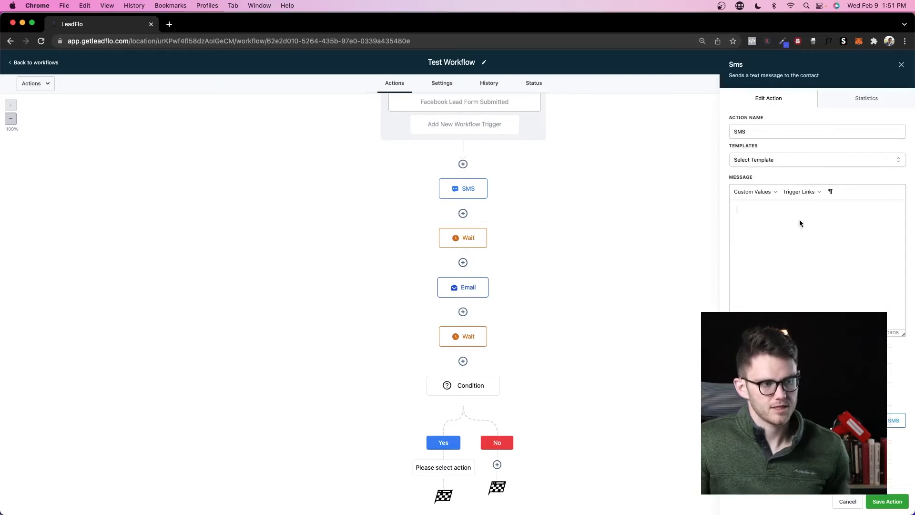
text(asdf)
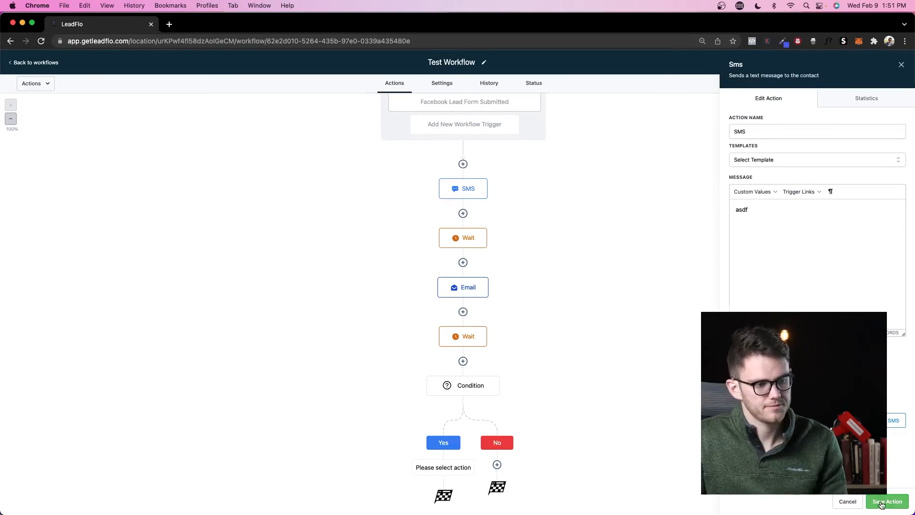
click(887, 502)
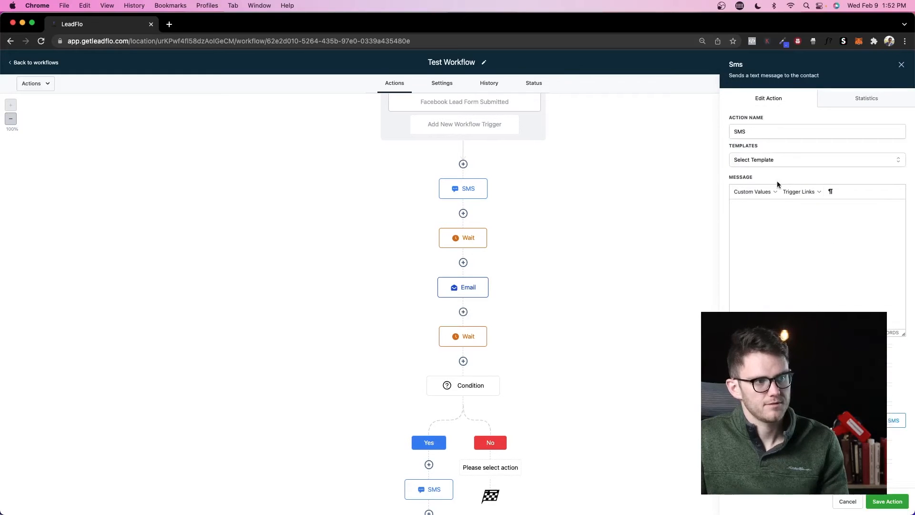
text(Apologies...)
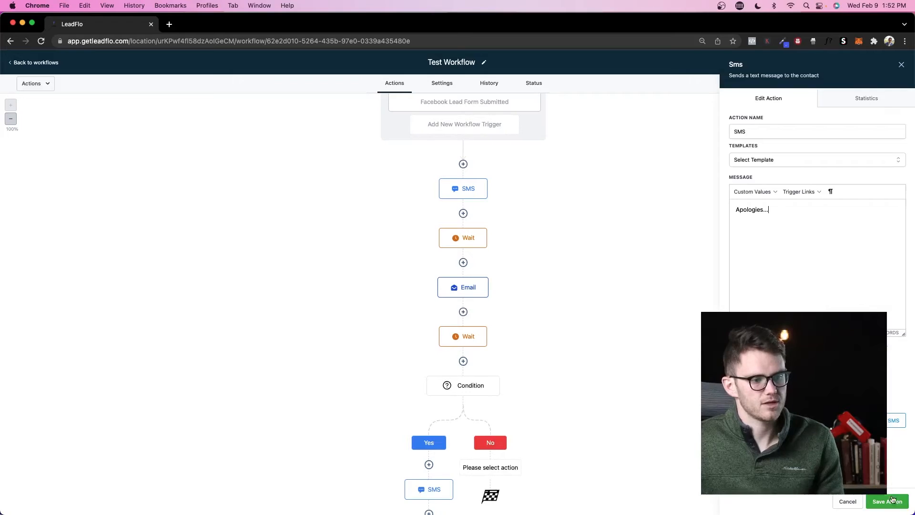
click(887, 501)
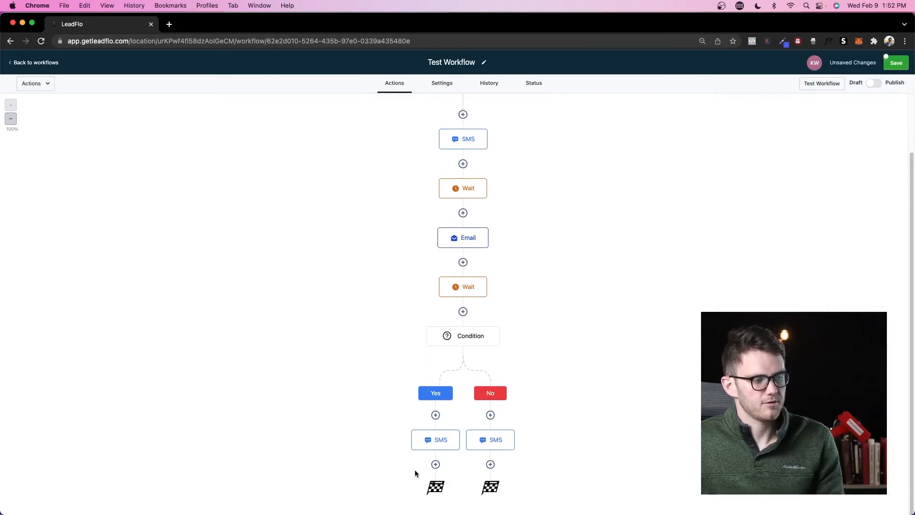
- Change the Yes SMS to 'Great! When is a good time… about your free skydiving session'
click(463, 139)
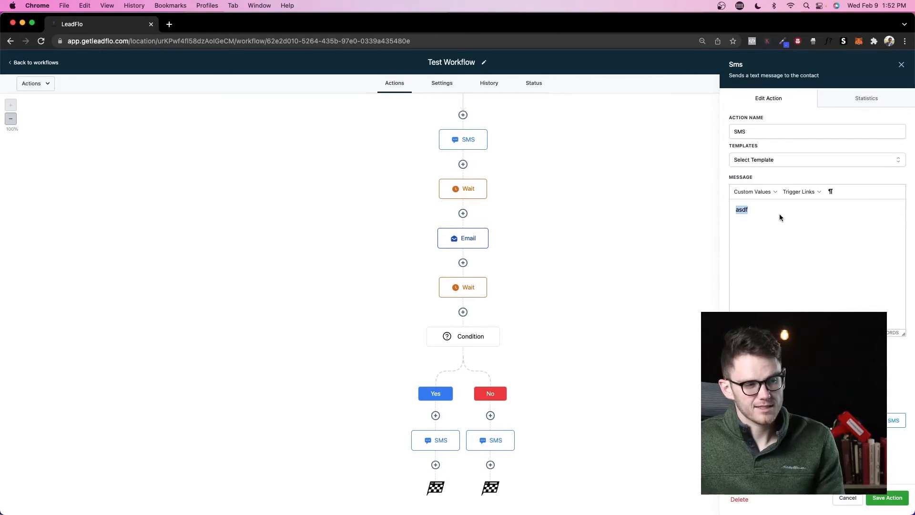
text(Great!)
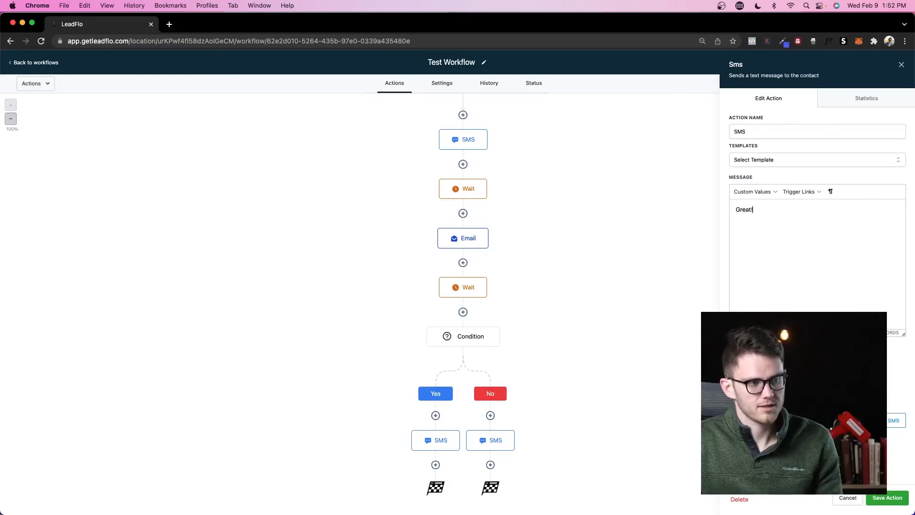
text(When is a good time for us to connect)
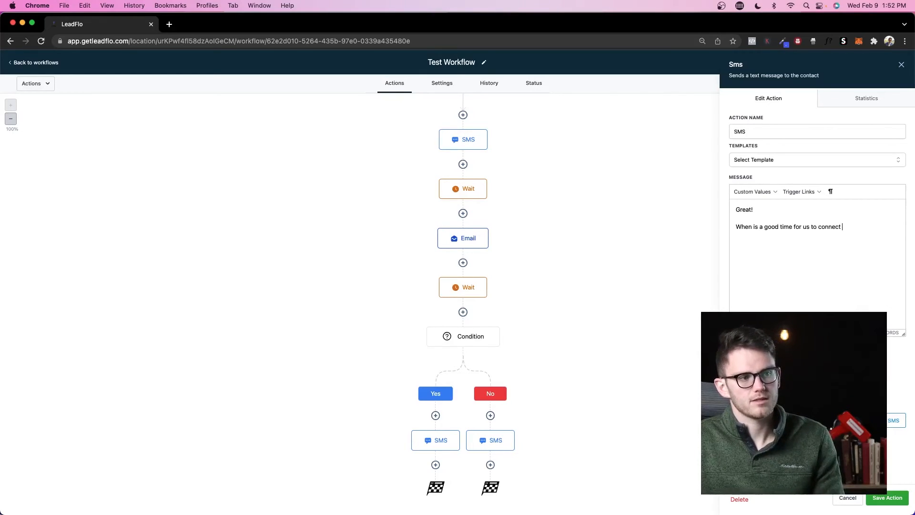
text(about your free ski)
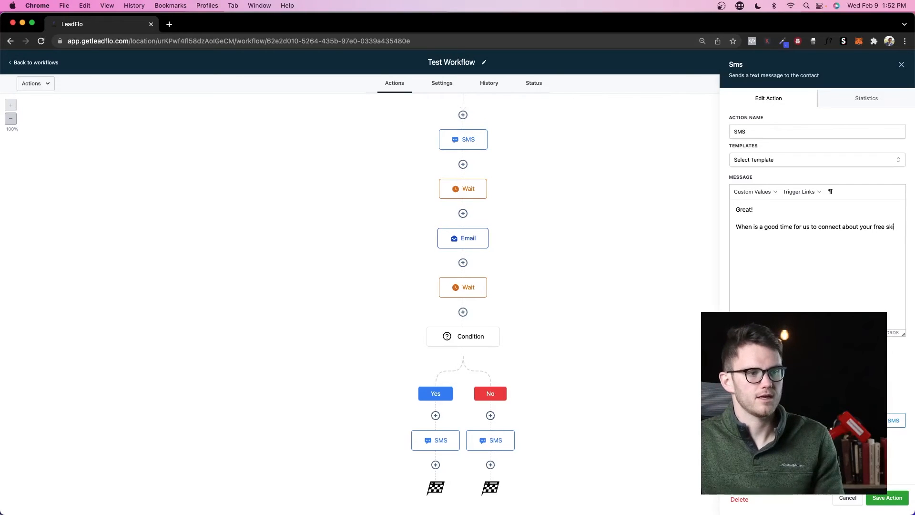
text(ydiving session)
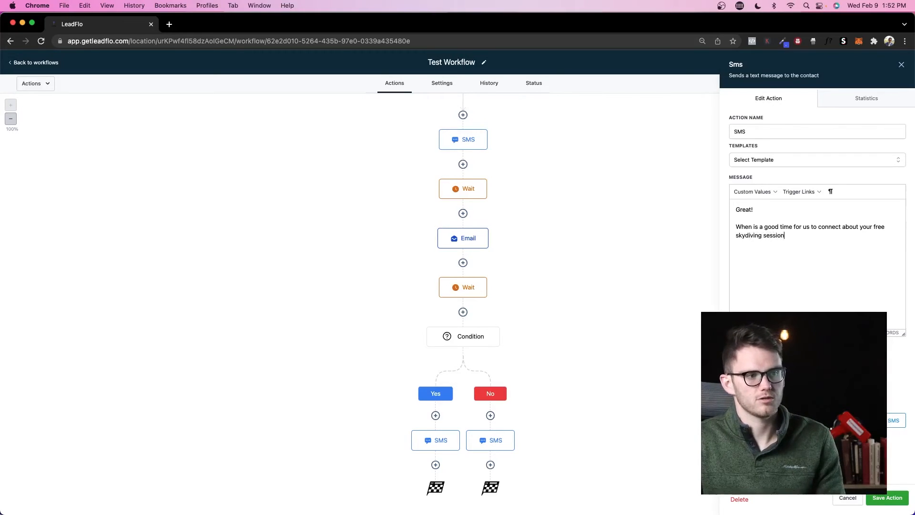
click(886, 498)
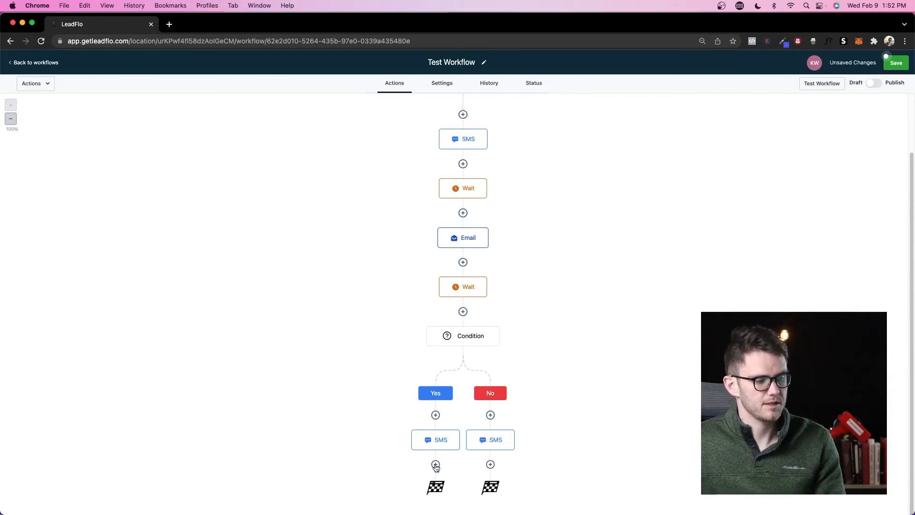
- Add a Wait after the Yes branch's SMS that lasts until the contact replies
click(435, 465)
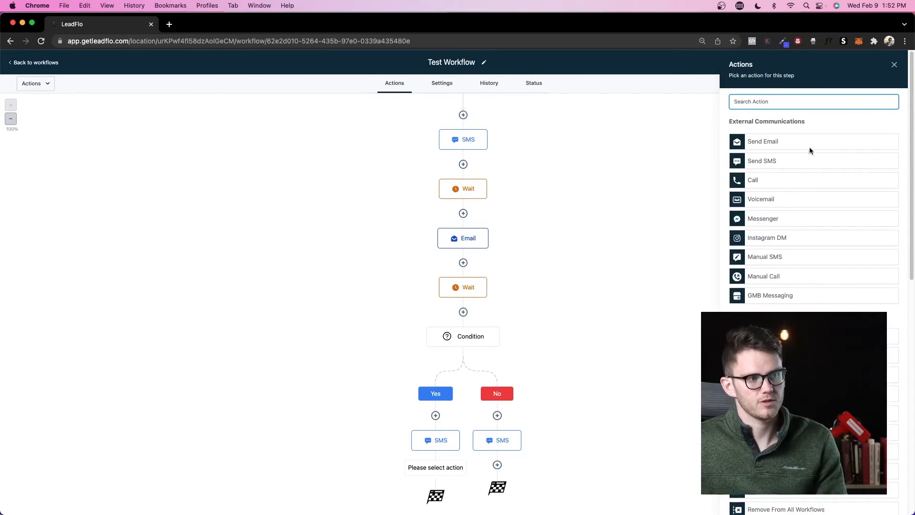
text(wait)
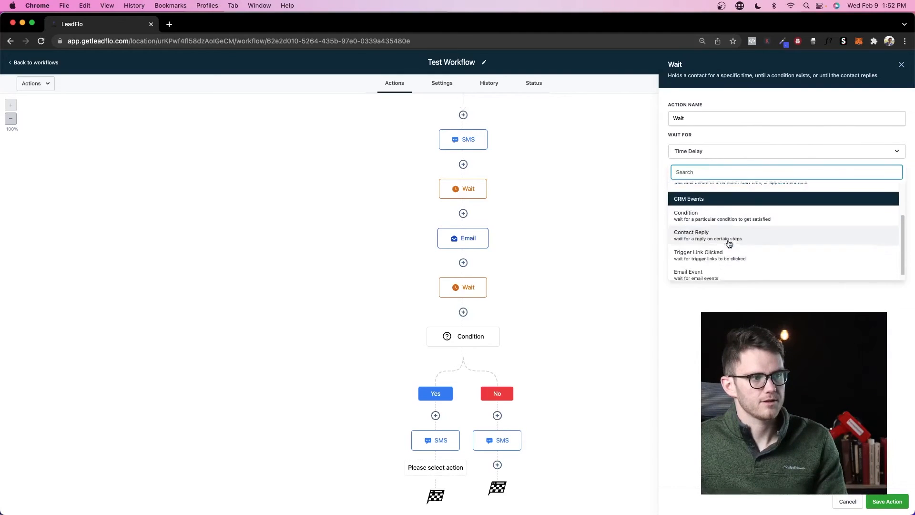
click(691, 235)
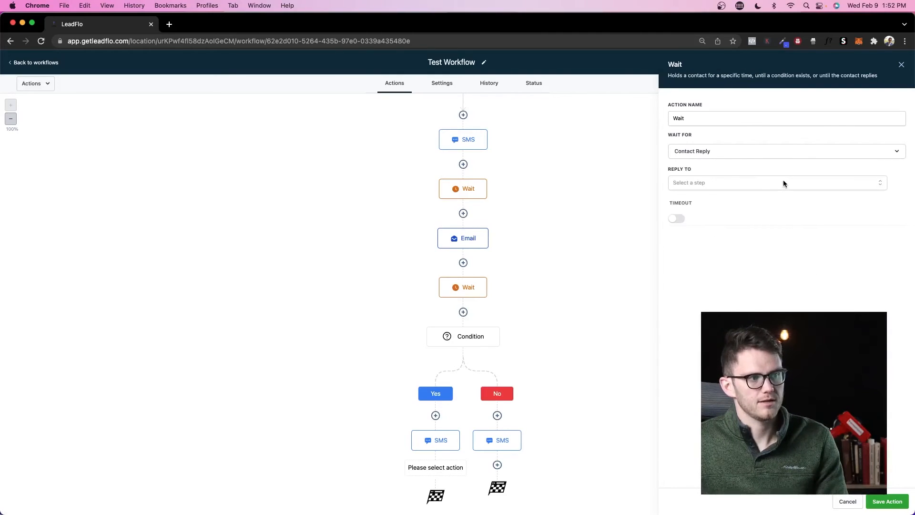
click(776, 182)
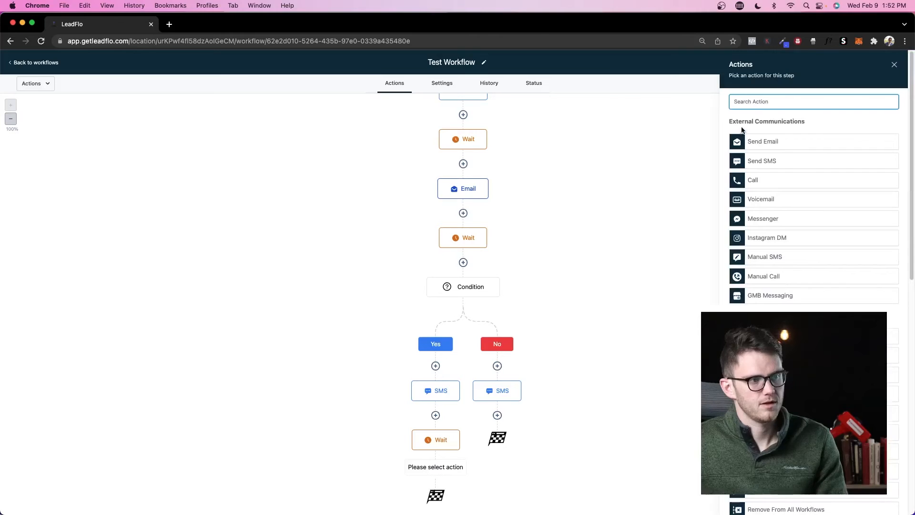
- Add an If/Else condition on whether the contact replied after the wait
text(if)
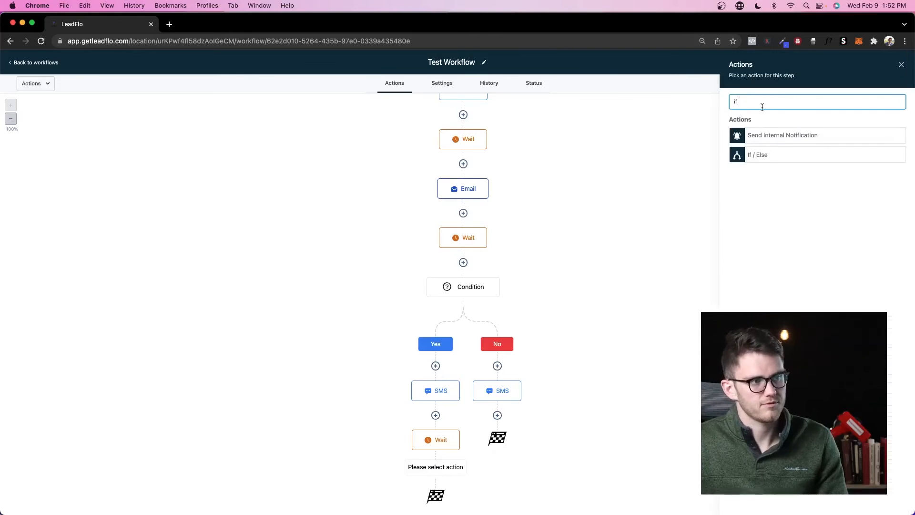
click(757, 155)
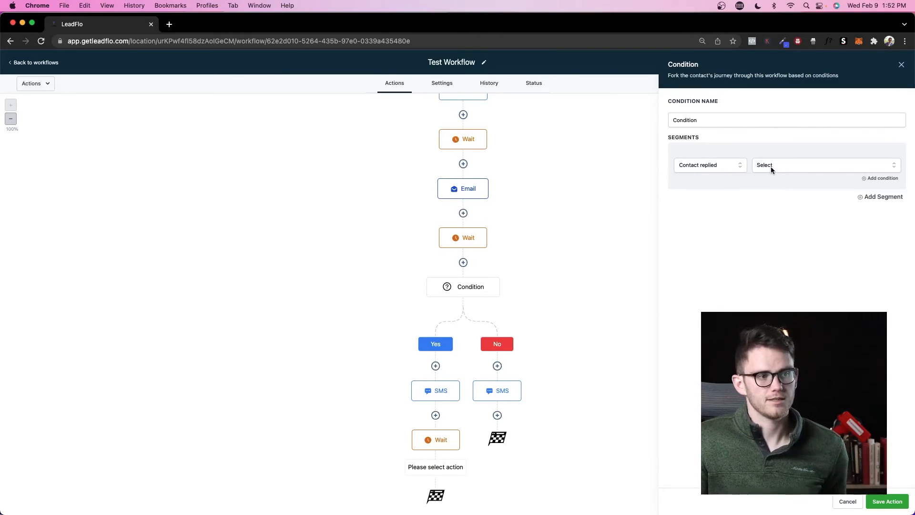
click(824, 165)
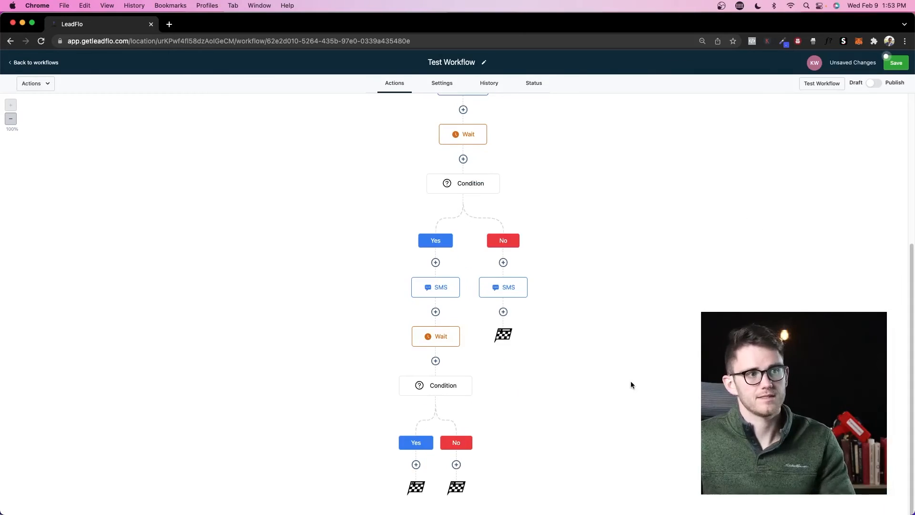
mouse_move(463, 338)
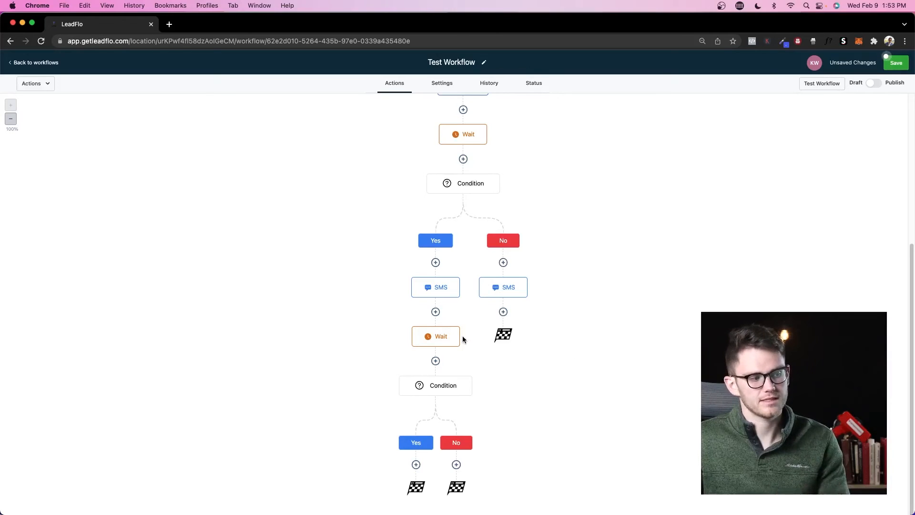
- Add a 'Just following up on this' SMS on the condition's No branch
click(434, 336)
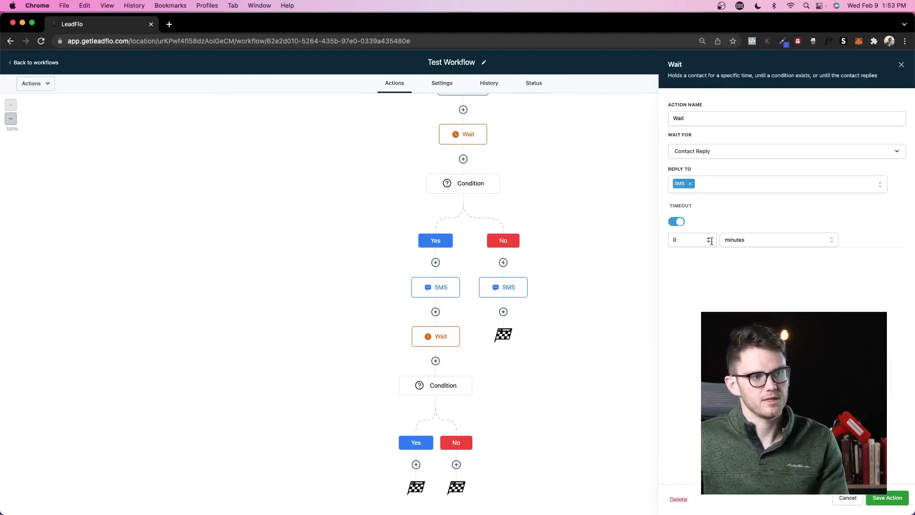
click(778, 239)
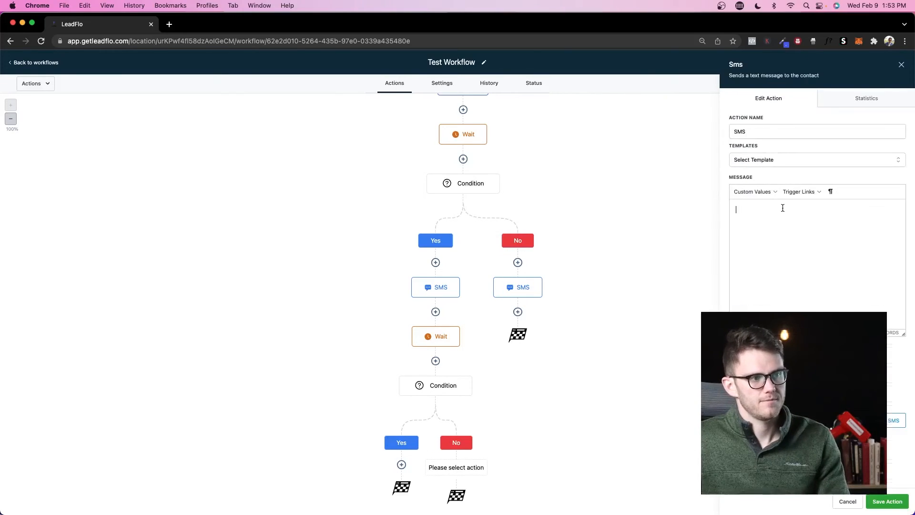
text(Just following up on this)
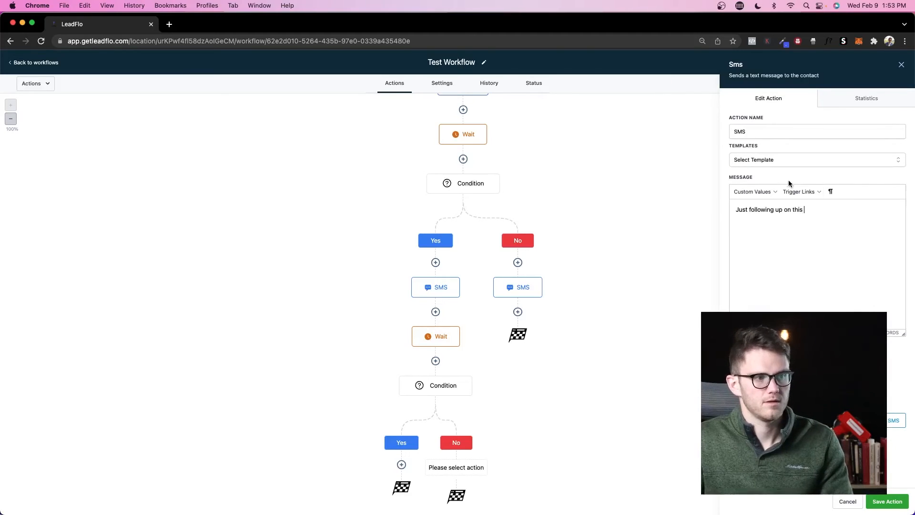
click(753, 192)
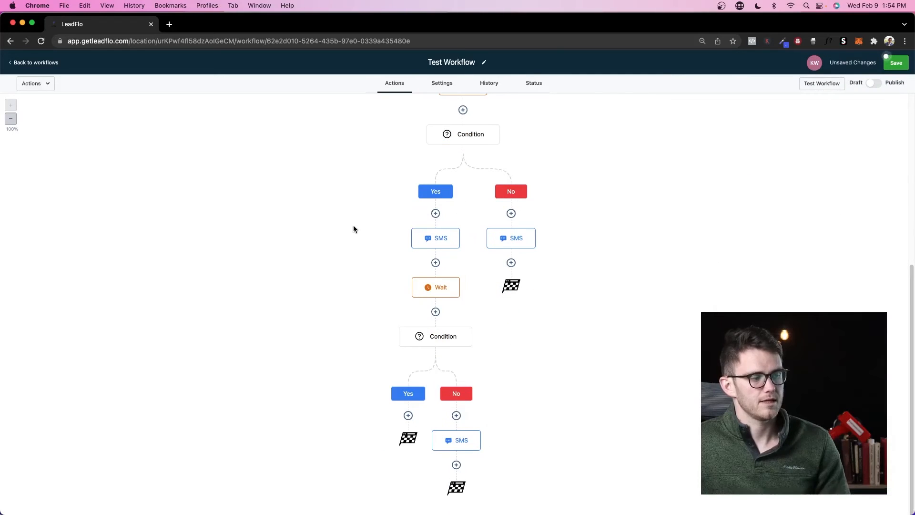
mouse_move(408, 416)
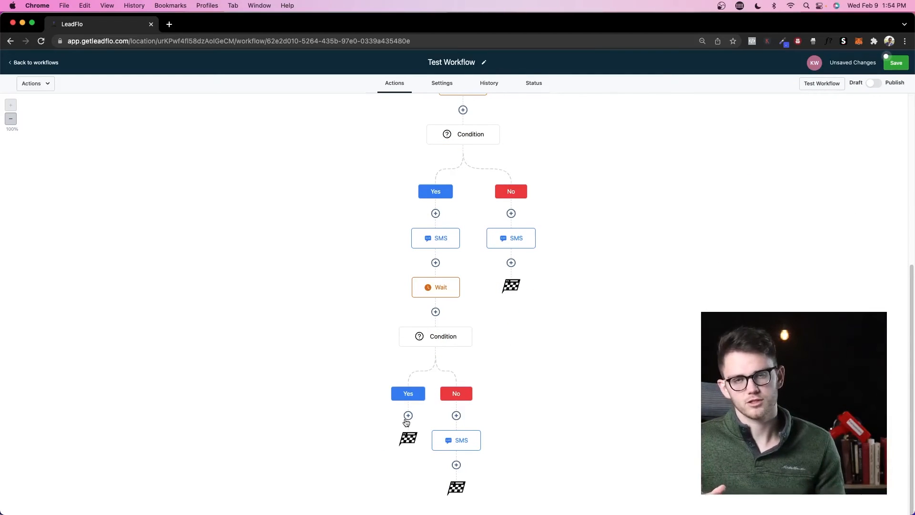
mouse_move(407, 421)
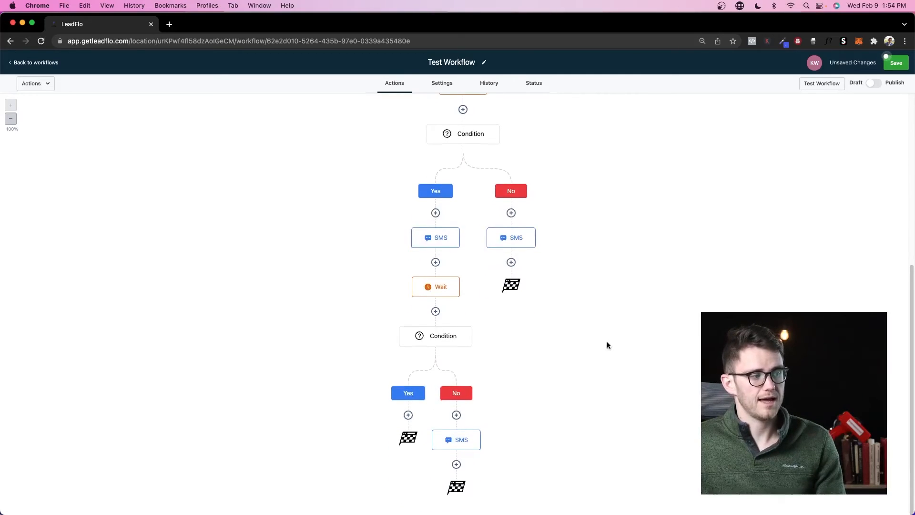
- Add an Add Contact Tag step after the first SMS that applies the fb tag
scroll(up, 3)
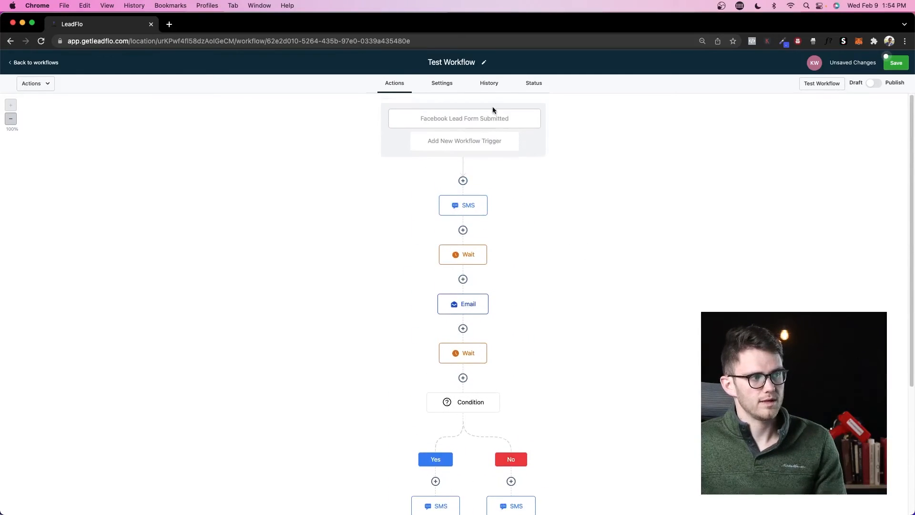
click(463, 229)
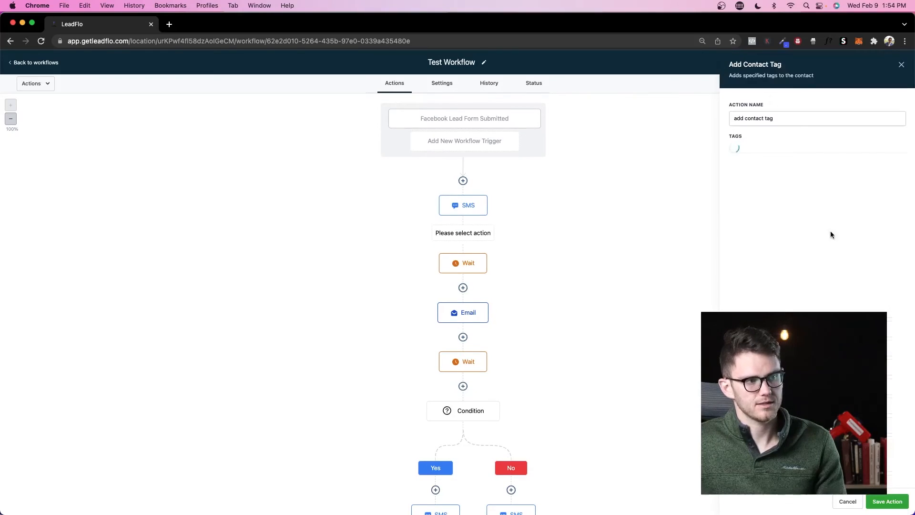
text(f)
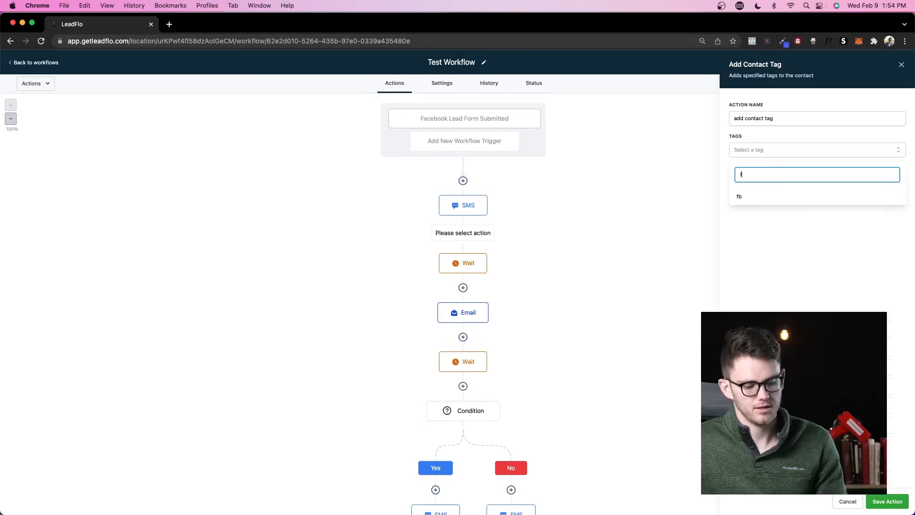
click(739, 196)
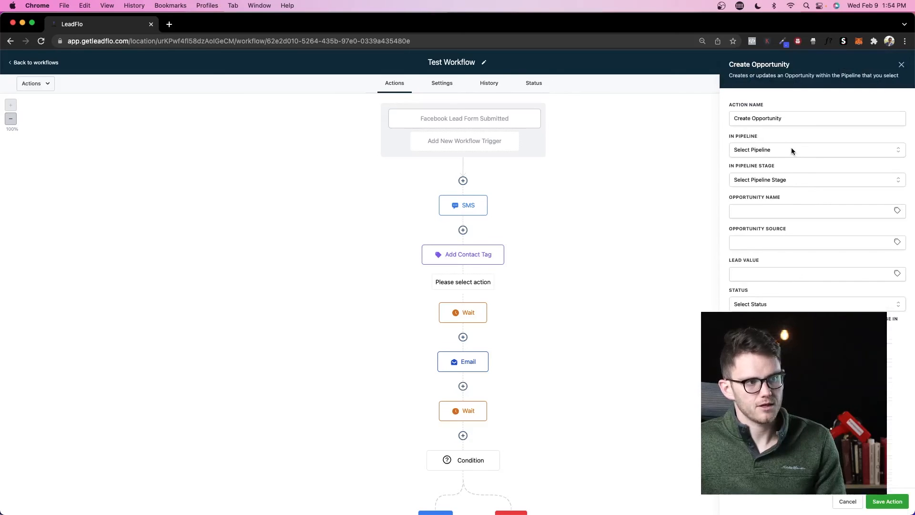
- Create an opportunity in FB Ads pipeline, Opt In stage, source Facebook, $200, status open
click(814, 150)
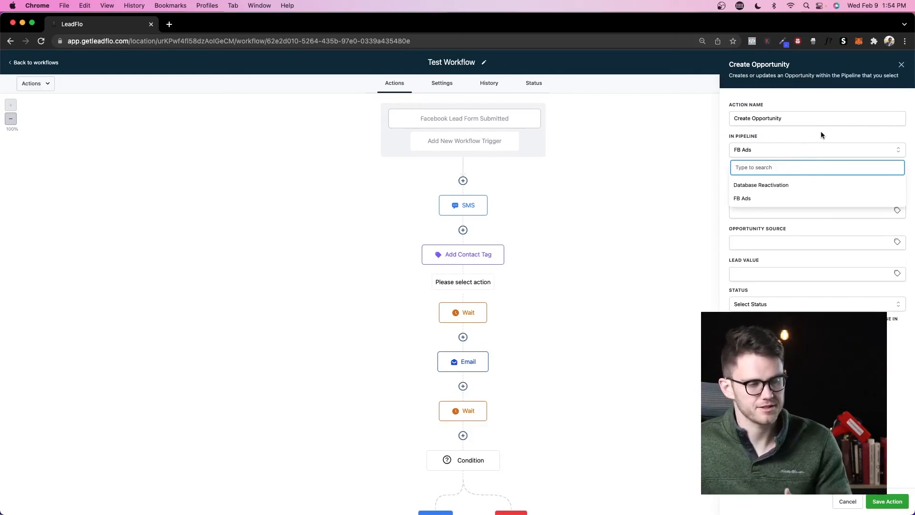
click(742, 198)
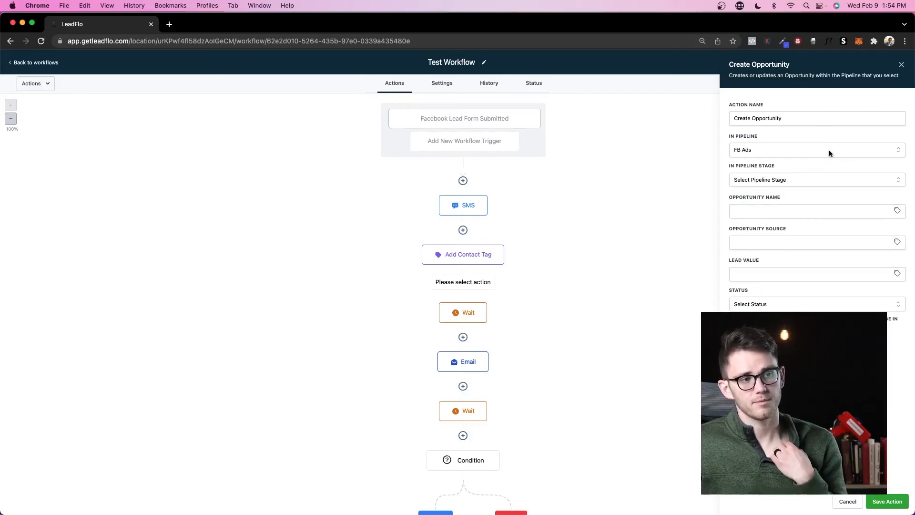
click(816, 149)
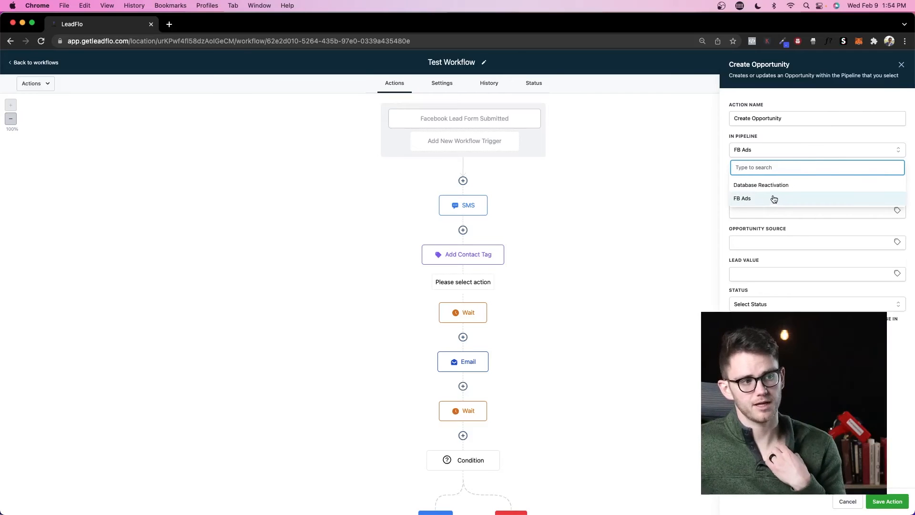
click(741, 197)
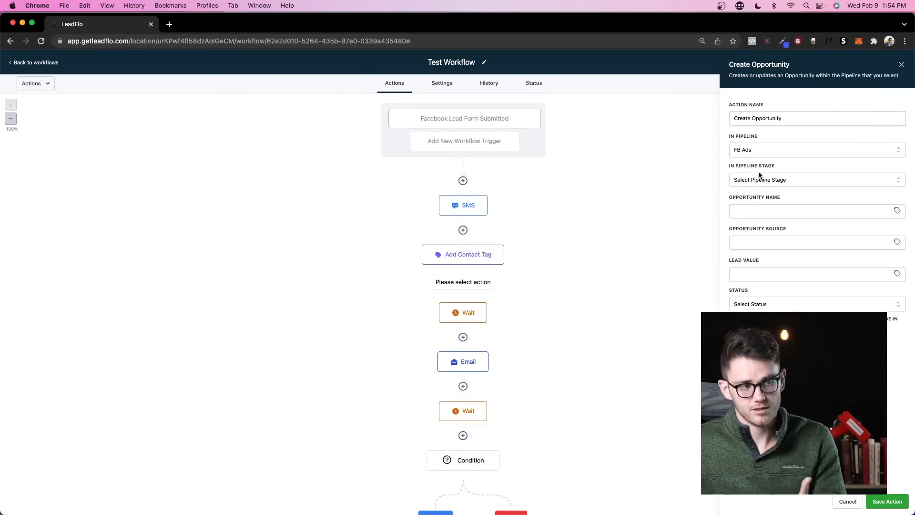
click(816, 179)
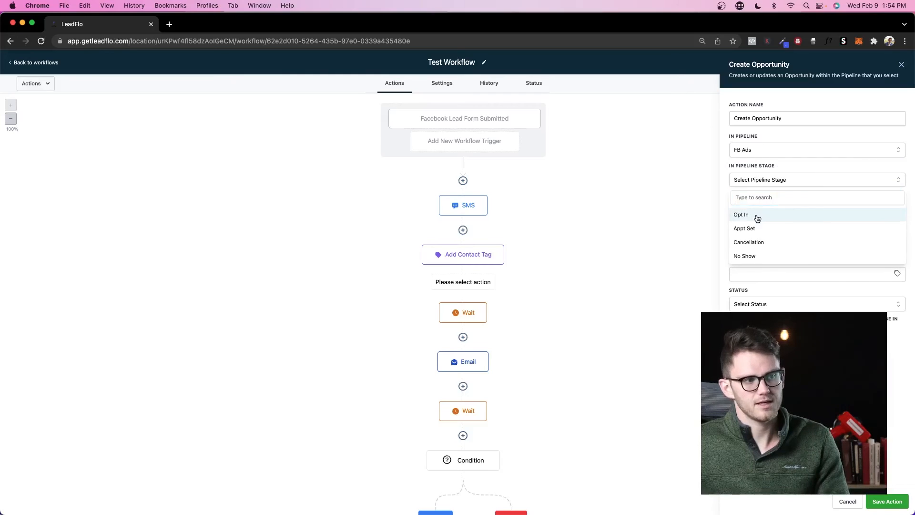
click(741, 213)
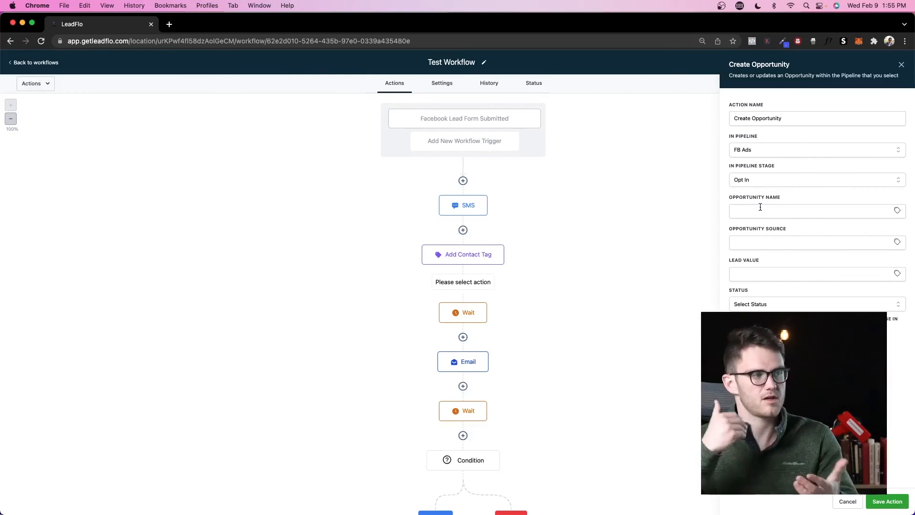
click(897, 211)
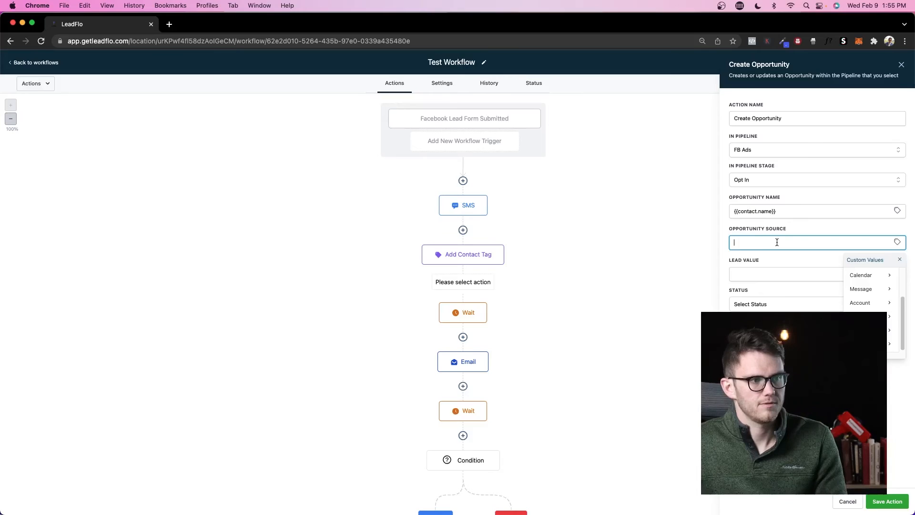
text(Facebook)
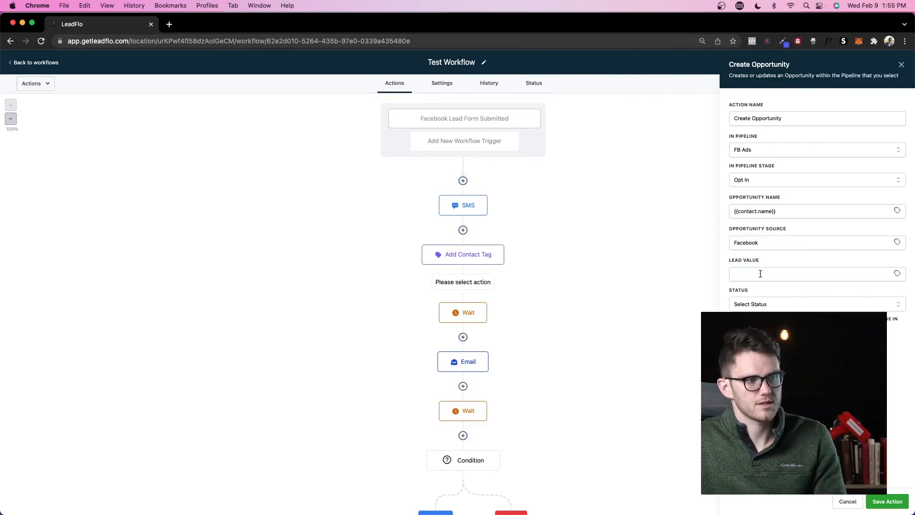
text($200)
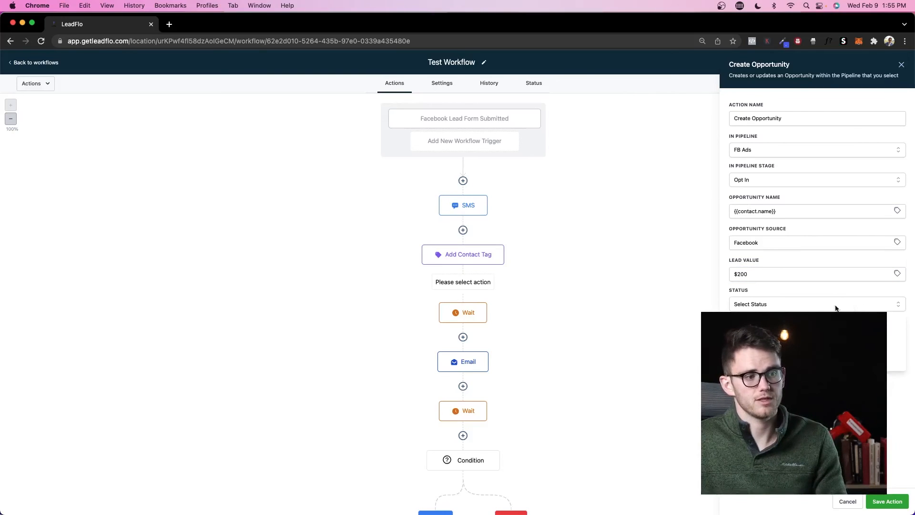
click(817, 303)
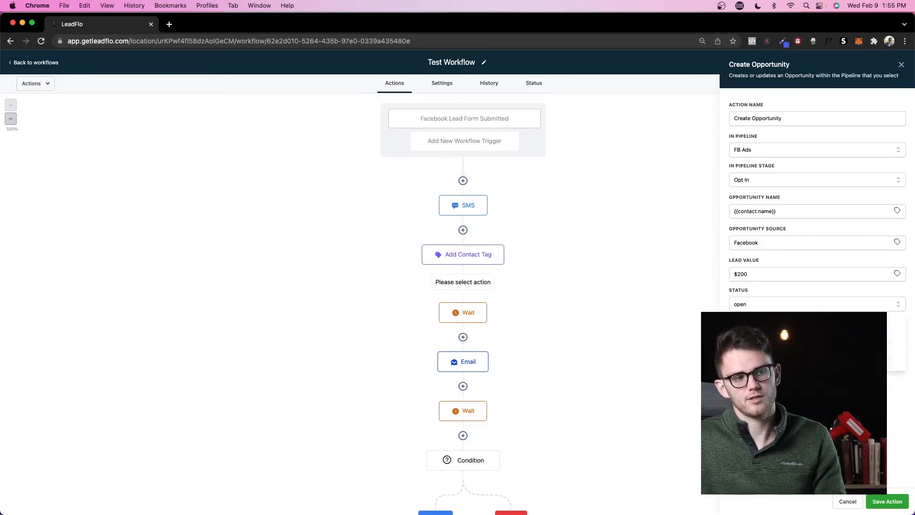
click(886, 501)
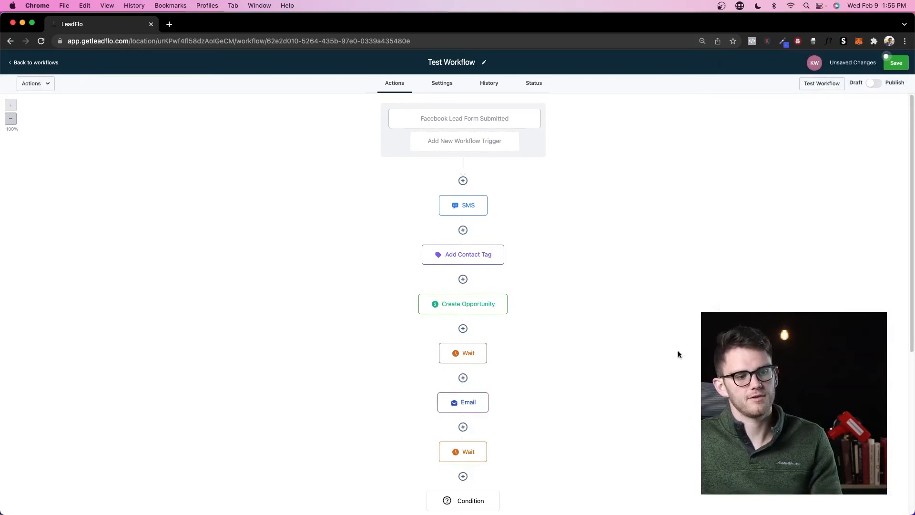
mouse_move(582, 343)
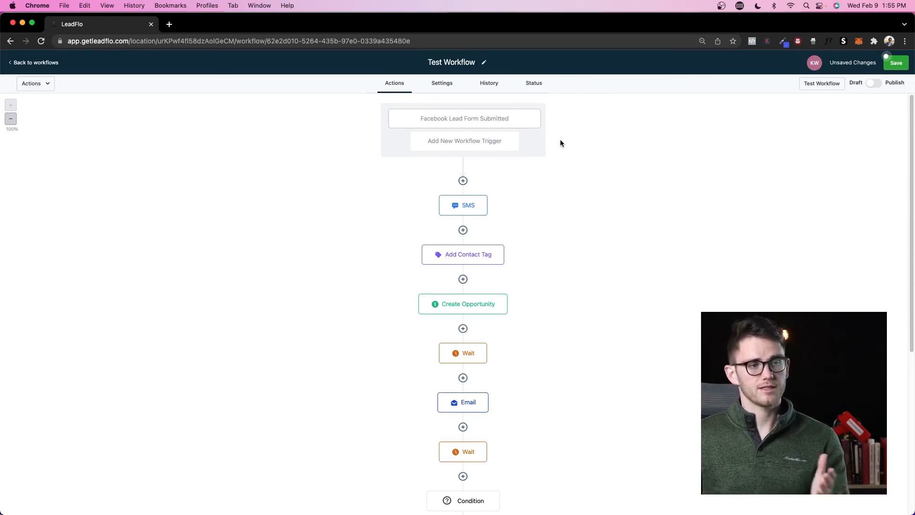
- View the History and Status tabs, confirming the action logs are empty
click(489, 83)
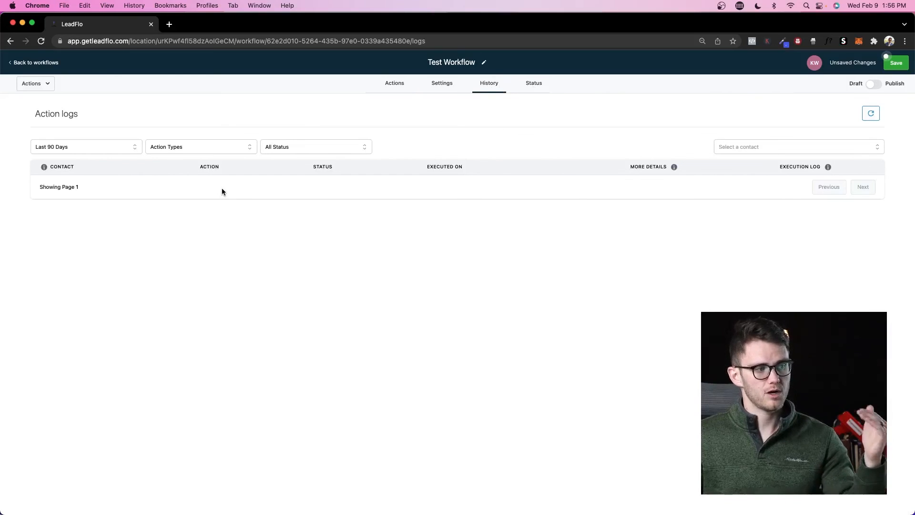
mouse_move(246, 242)
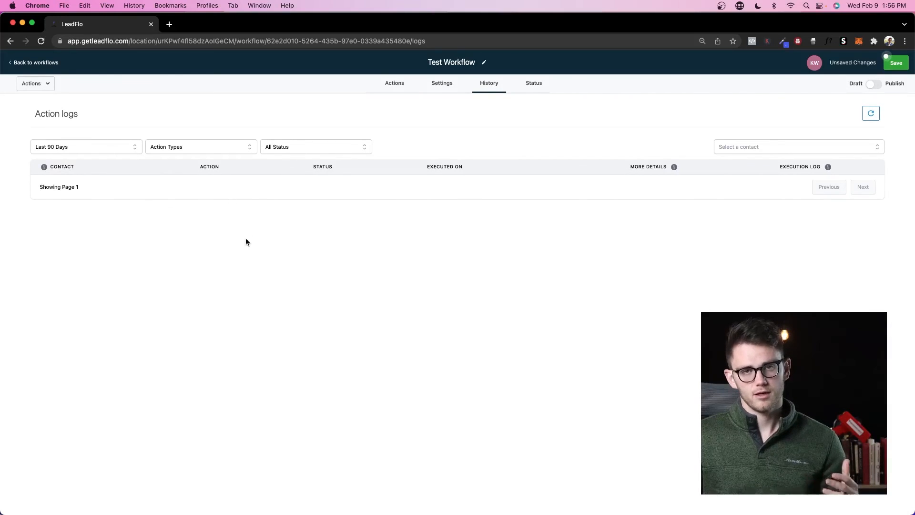
click(534, 83)
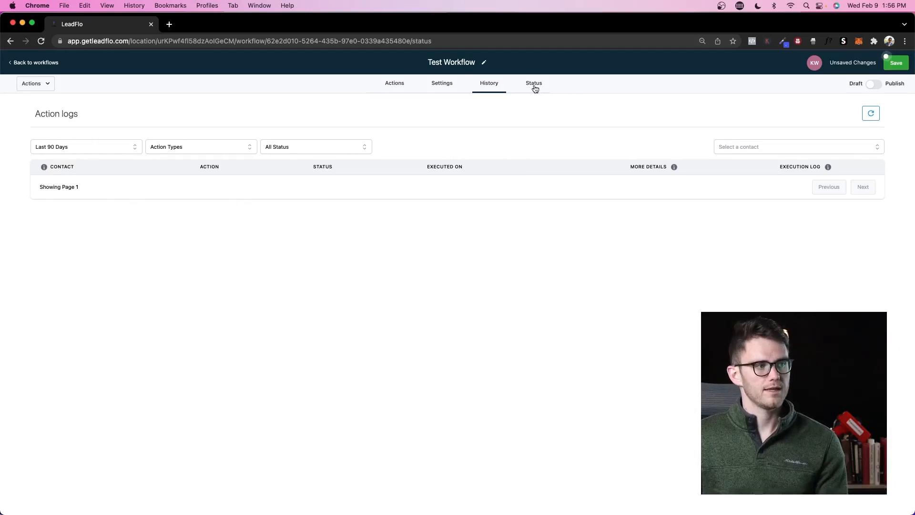
click(534, 83)
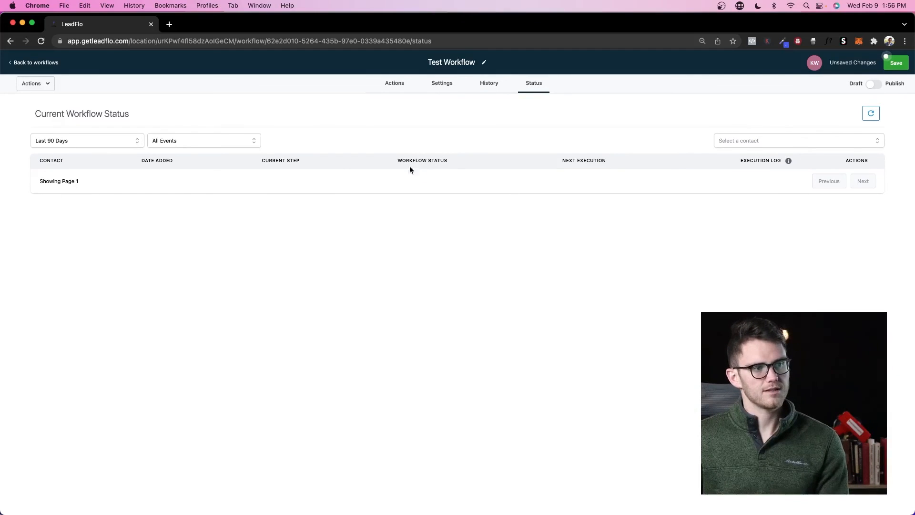
click(488, 83)
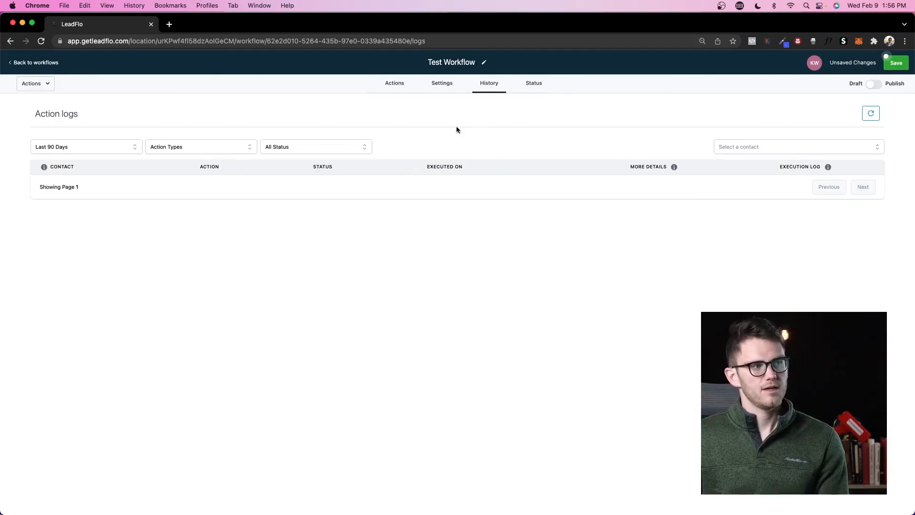
mouse_move(395, 86)
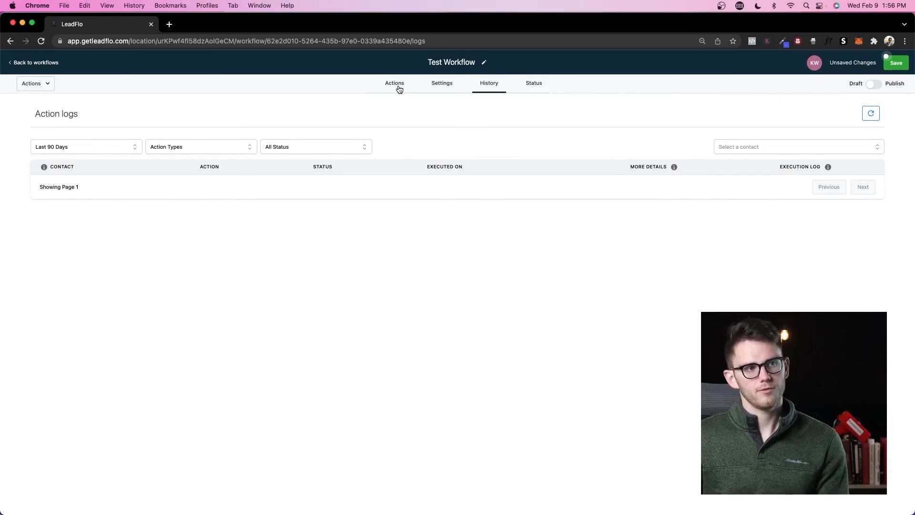
- Switch Test Workflow from Draft to Publish and save it
click(394, 83)
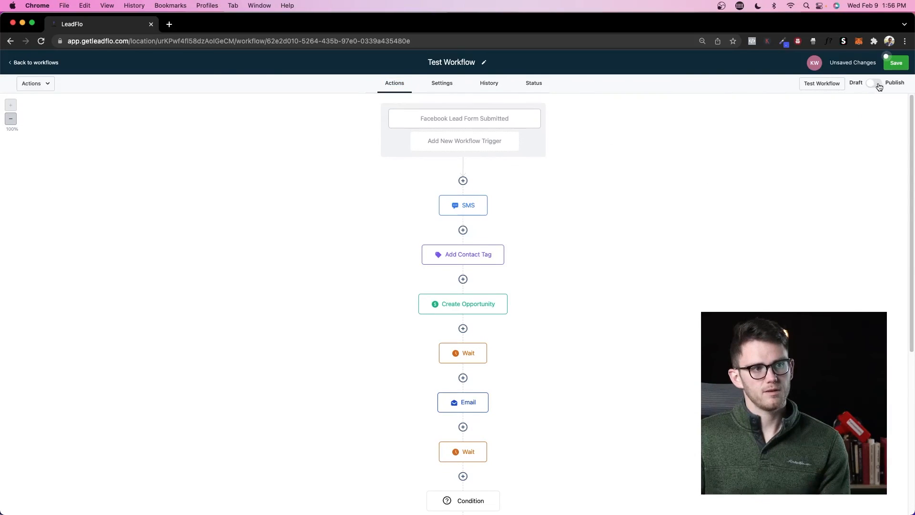
click(874, 82)
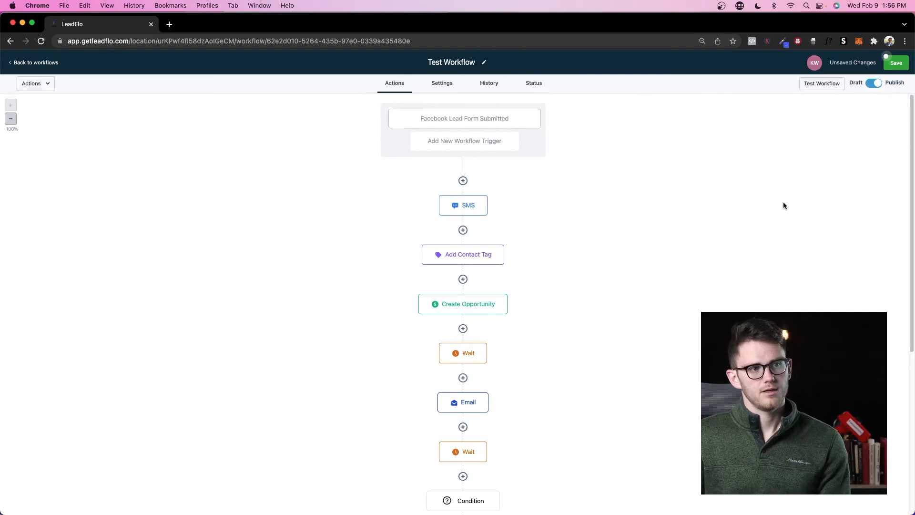
mouse_move(476, 128)
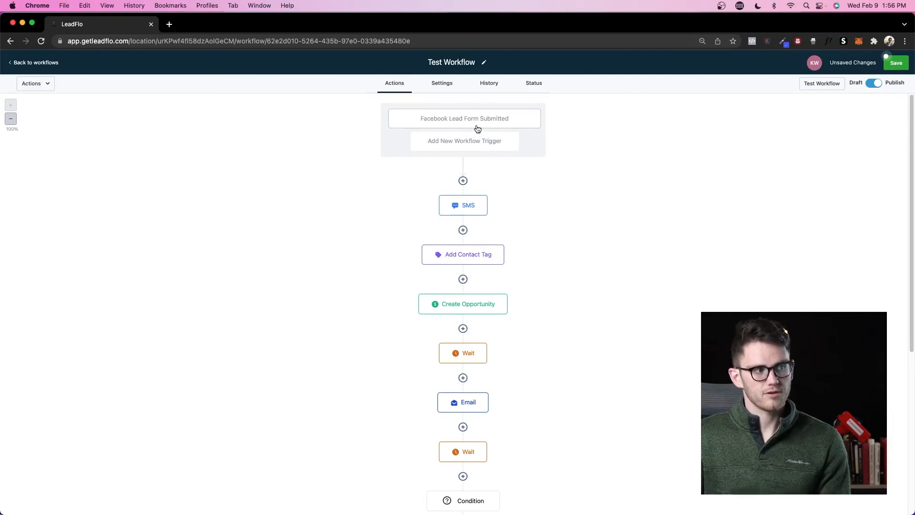
mouse_move(780, 111)
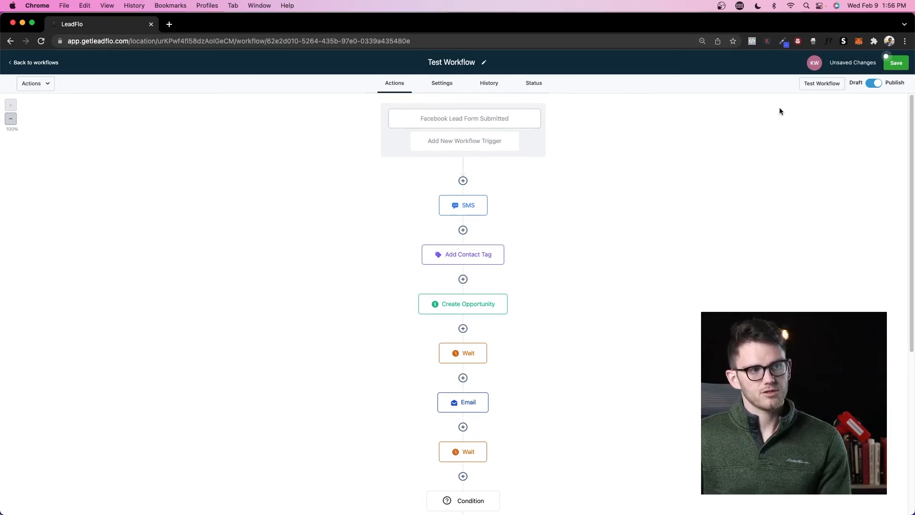
click(895, 63)
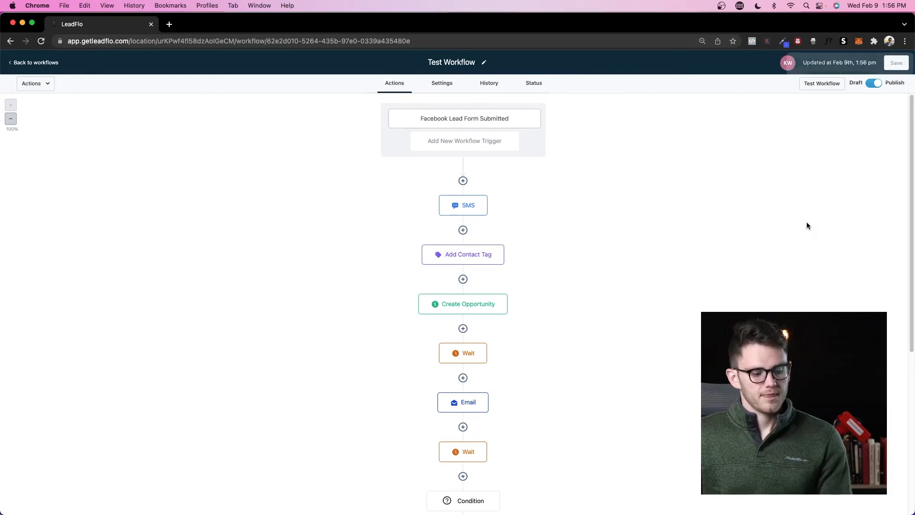